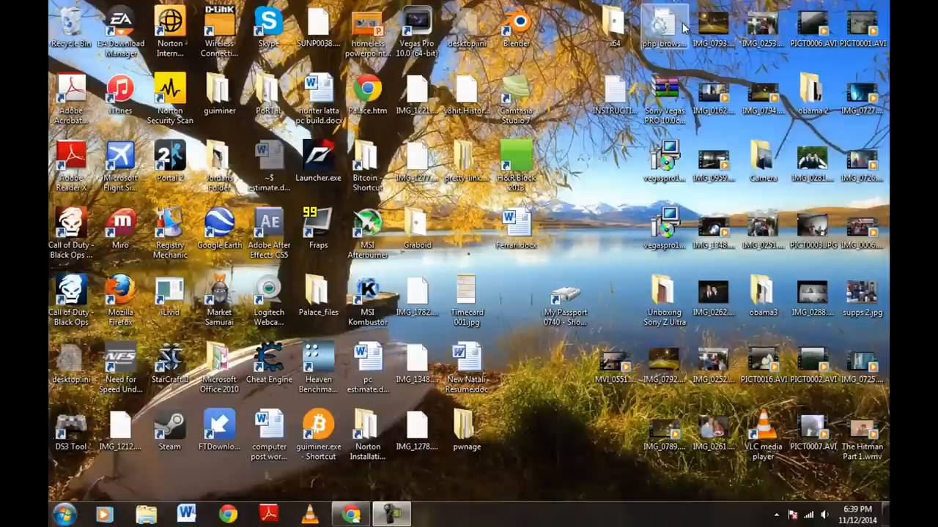
mouse_move(658, 30)
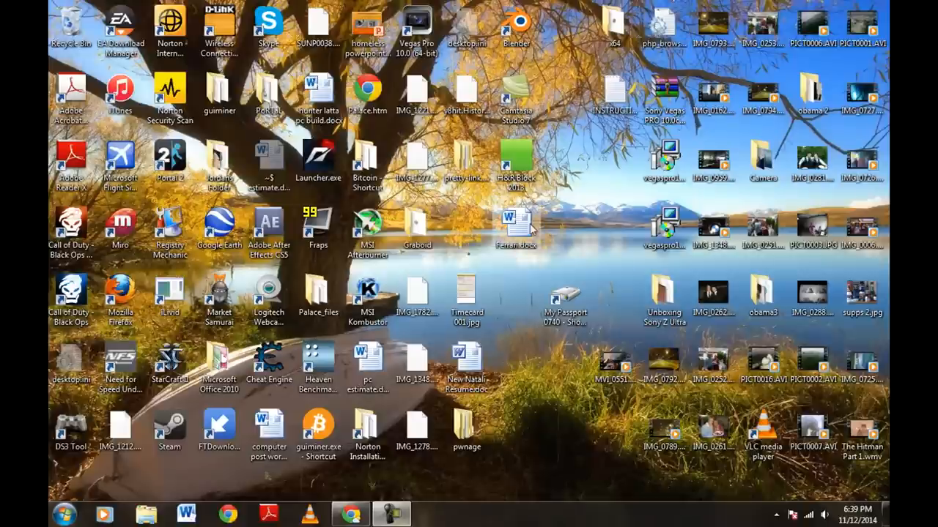
Step: View the eject-devices list showing WD Passport (G:) with 304 GB free of 465 GB
click(774, 516)
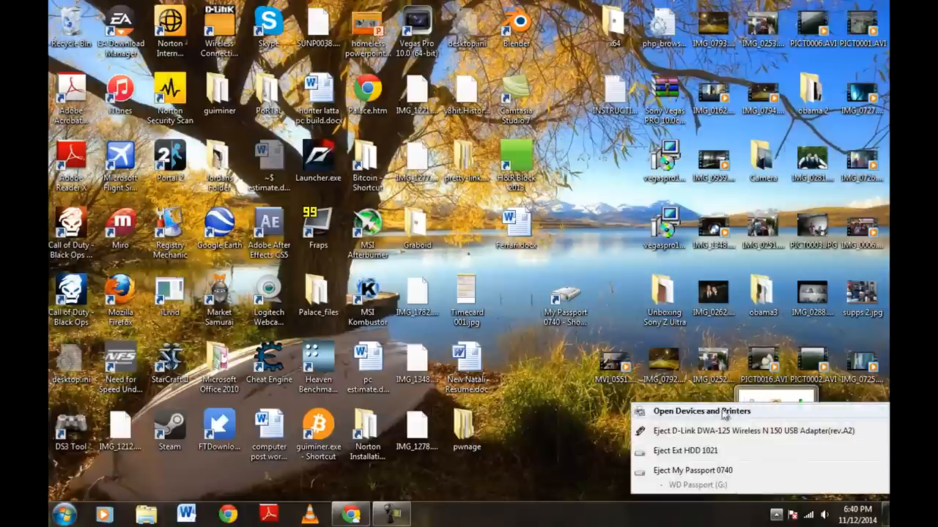
mouse_move(709, 457)
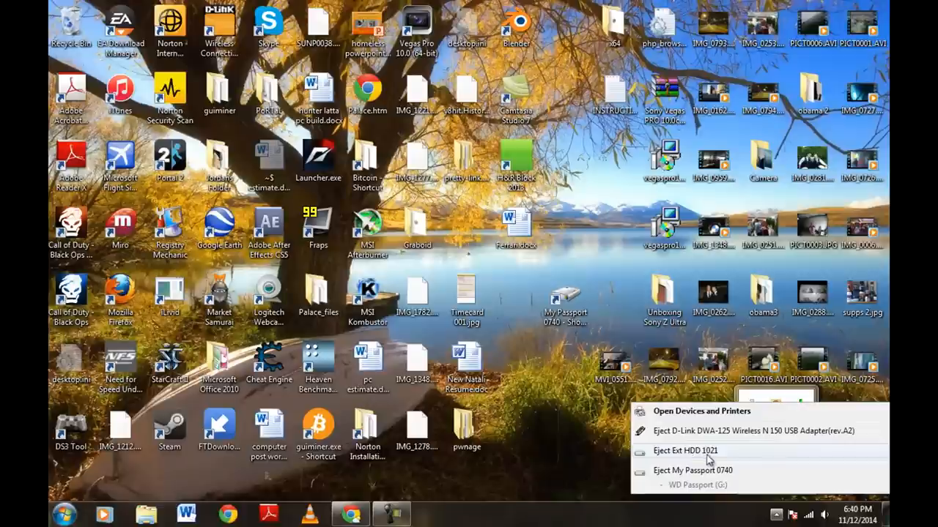
mouse_move(715, 460)
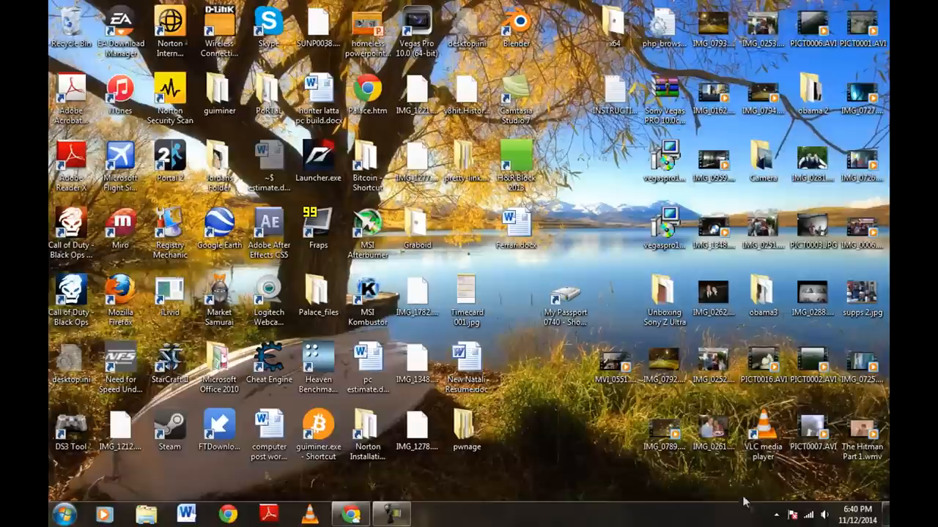
click(775, 516)
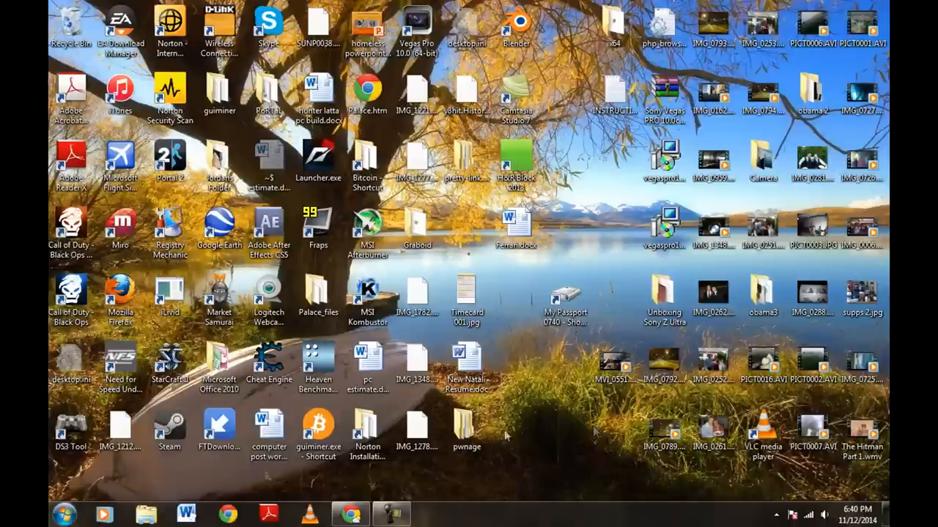
mouse_move(64, 514)
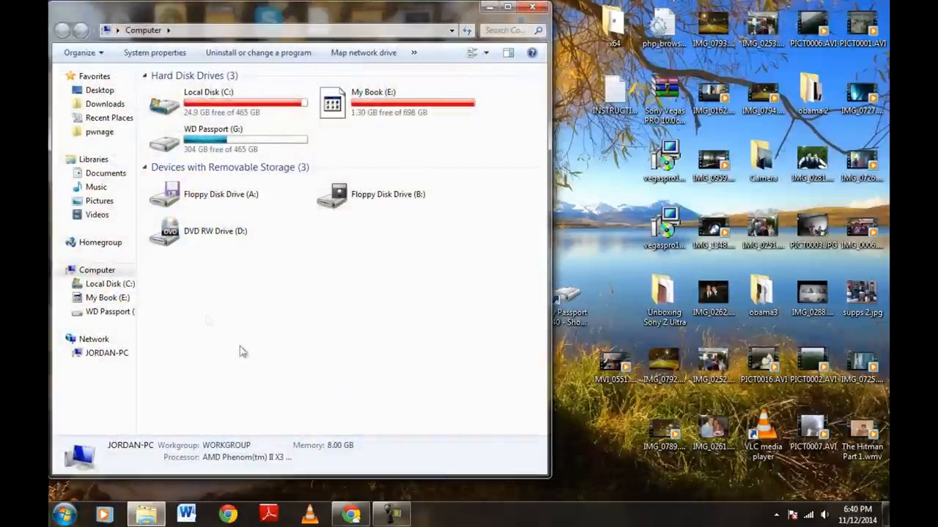
mouse_move(222, 141)
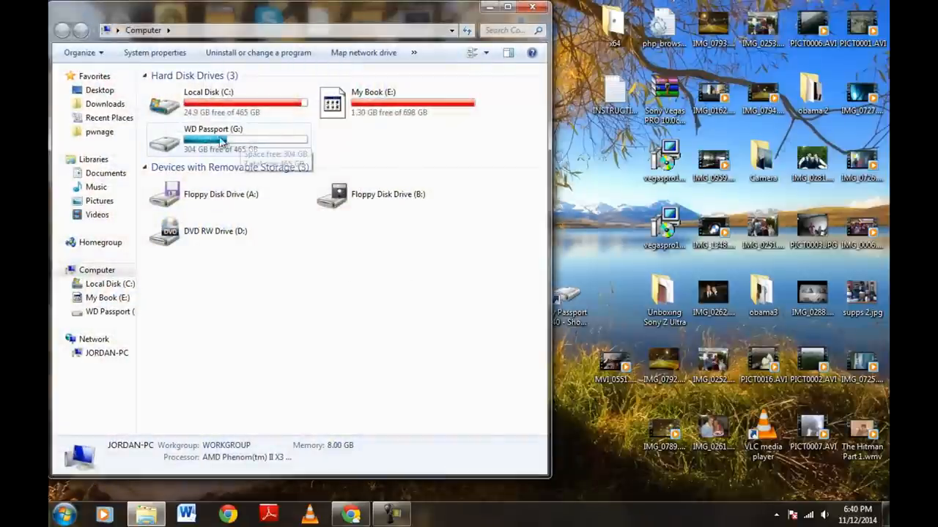
mouse_move(242, 148)
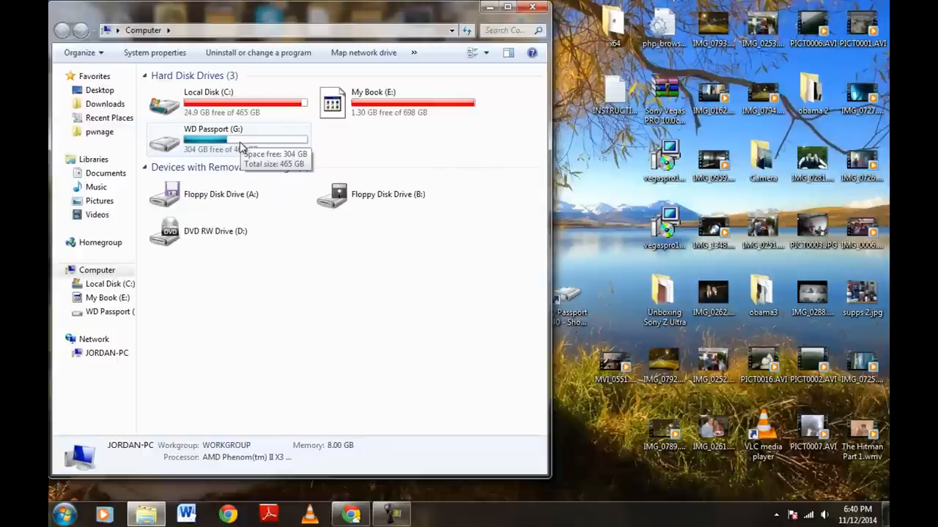
mouse_move(208, 135)
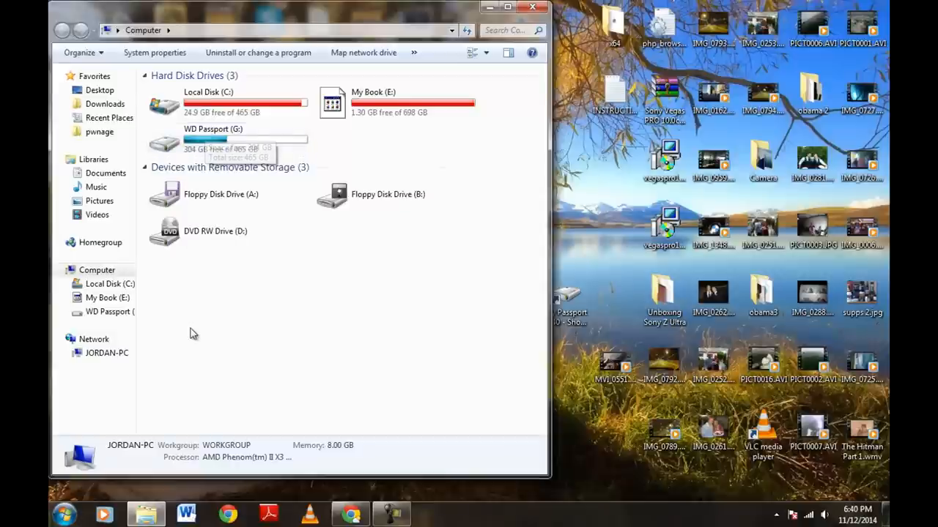
mouse_move(233, 330)
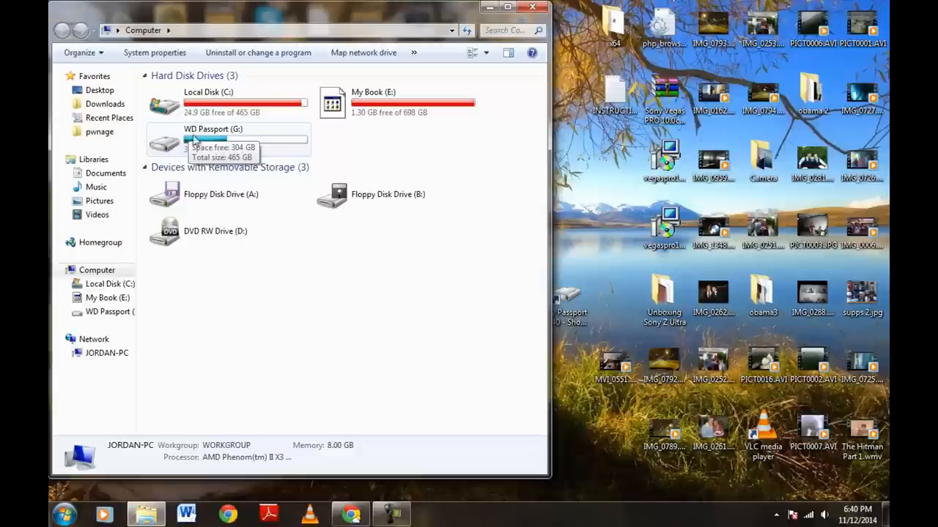
mouse_move(213, 149)
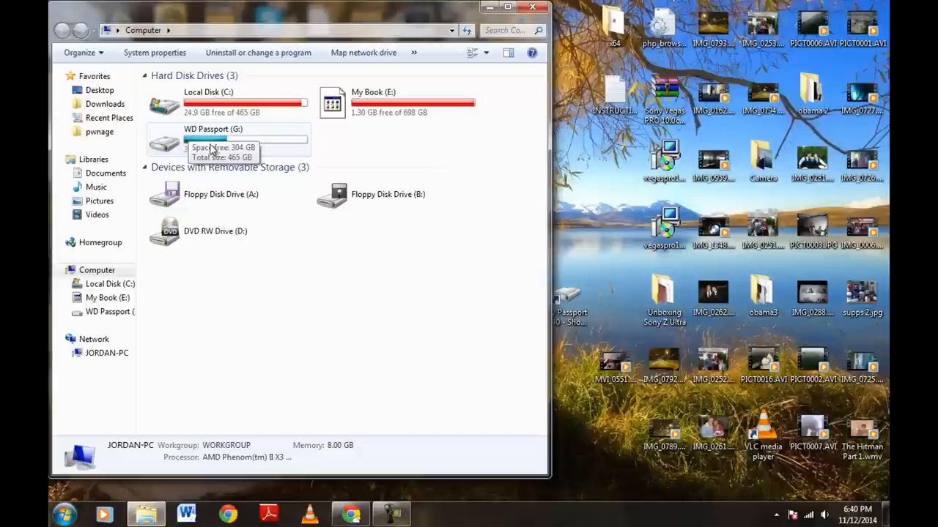
mouse_move(246, 330)
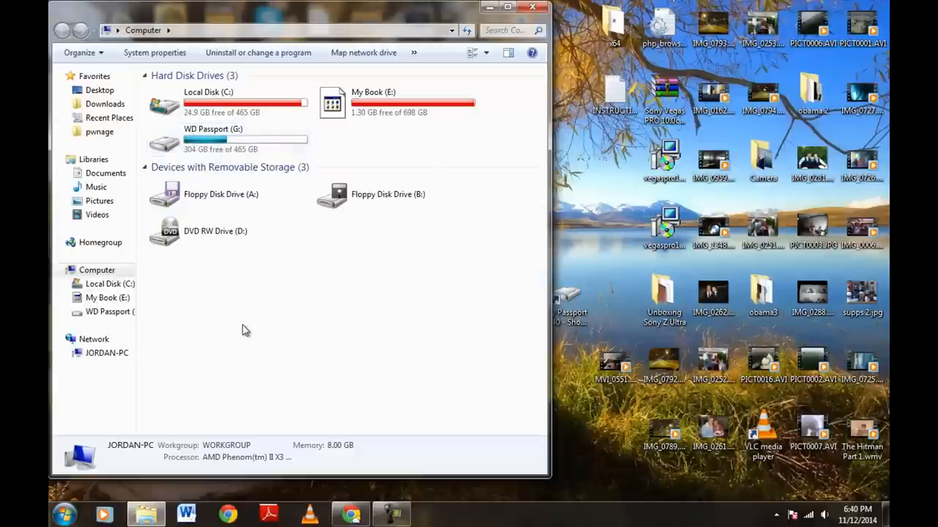
mouse_move(533, 9)
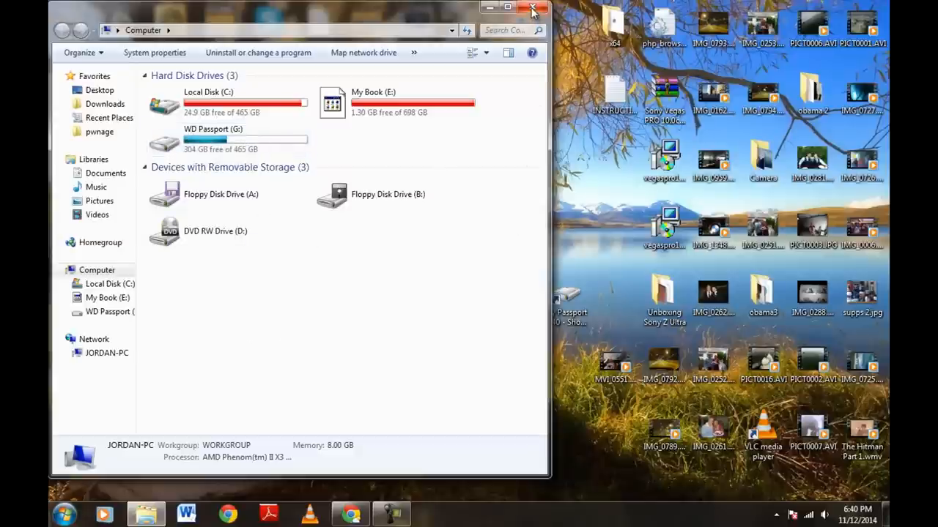
Step: Close Computer and bring up Control Panel maximized from the Start menu
click(533, 9)
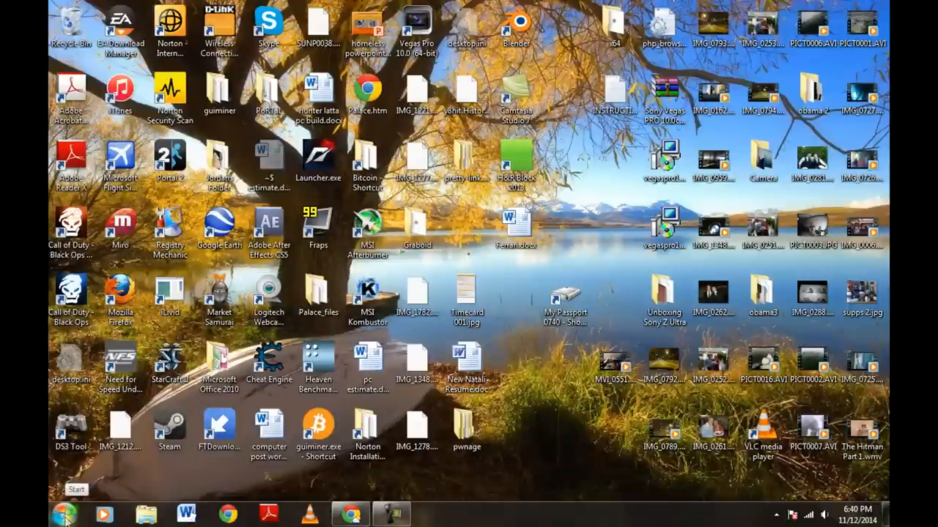
click(65, 516)
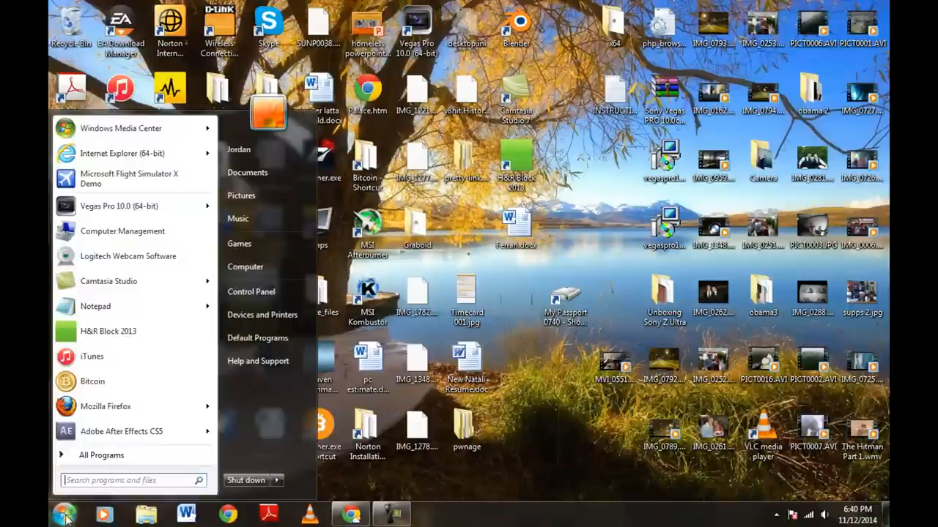
mouse_move(251, 292)
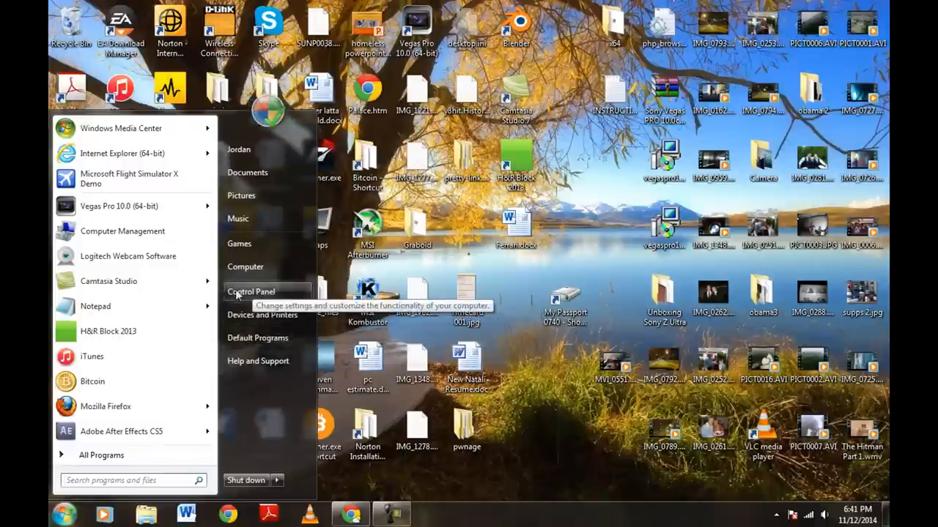
click(250, 292)
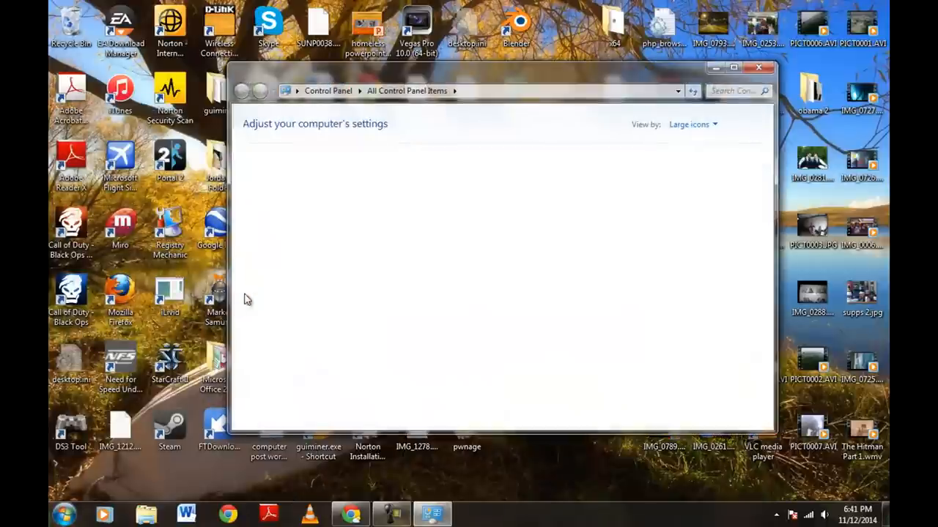
click(733, 67)
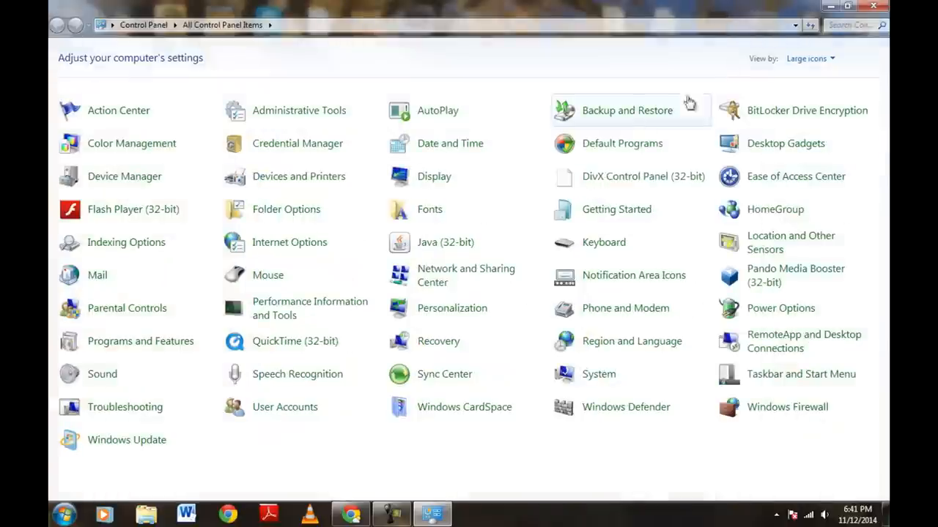
mouse_move(257, 110)
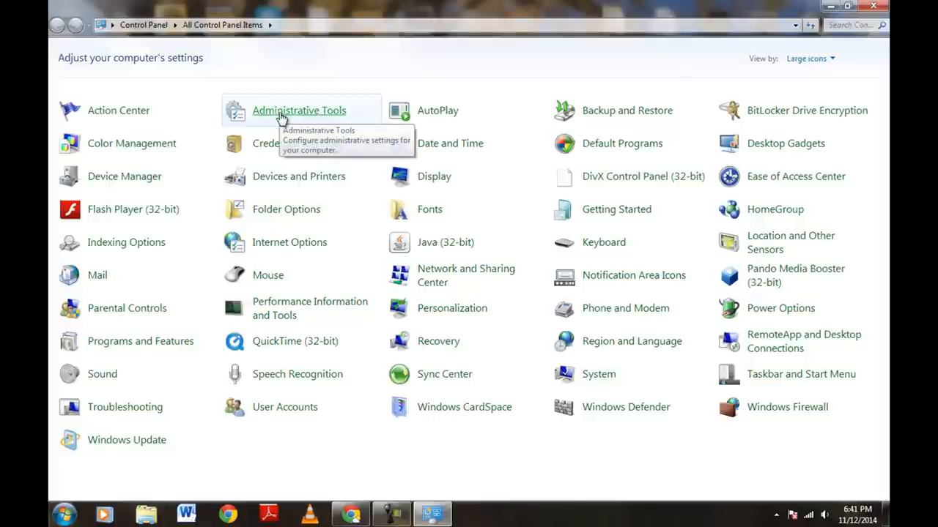
mouse_move(296, 114)
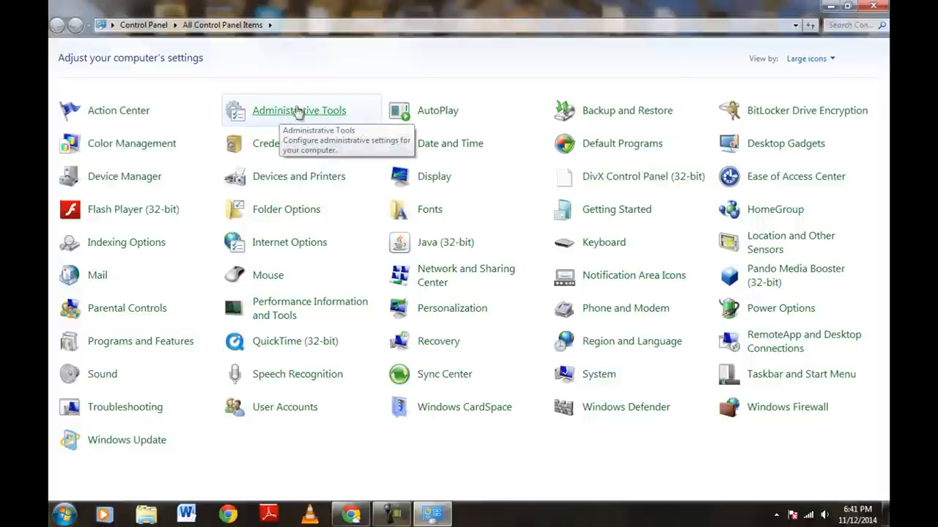
Step: Enter the Administrative Tools folder and pick the Computer Management shortcut
double_click(298, 110)
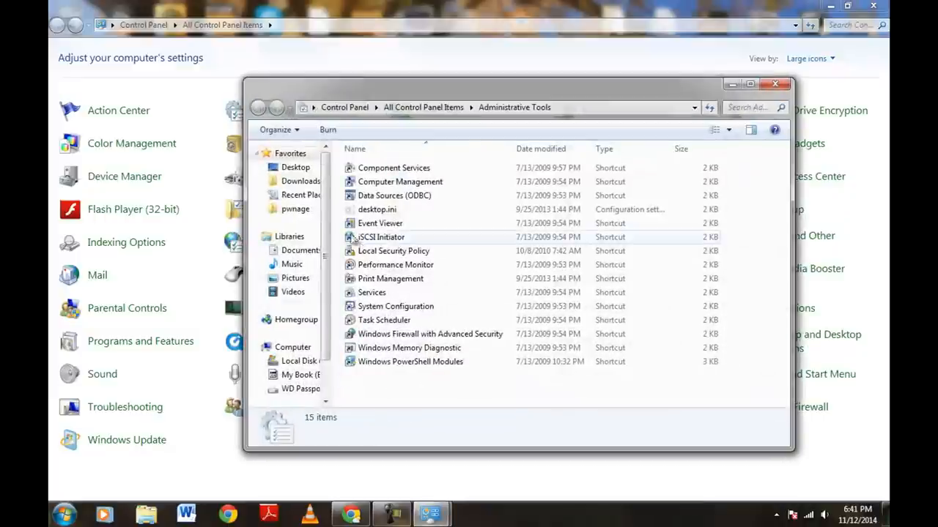
mouse_move(387, 362)
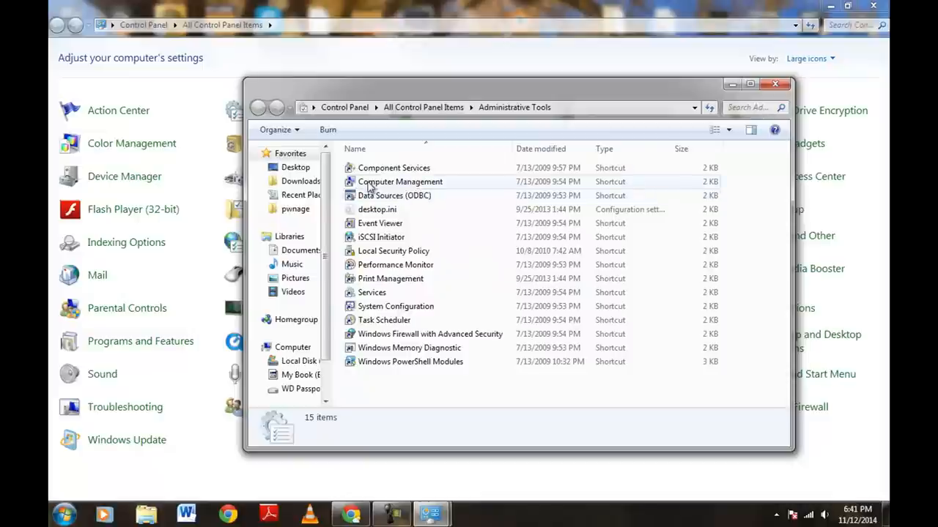
mouse_move(400, 182)
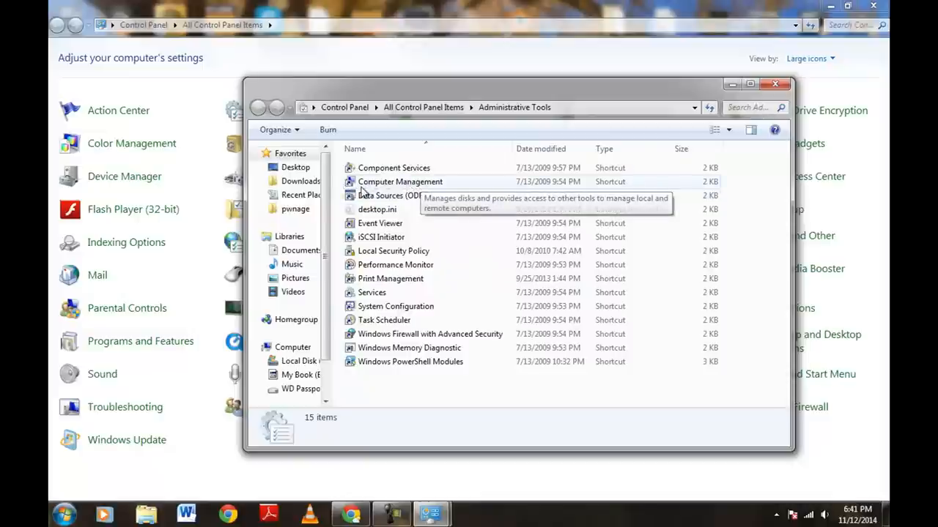
click(400, 182)
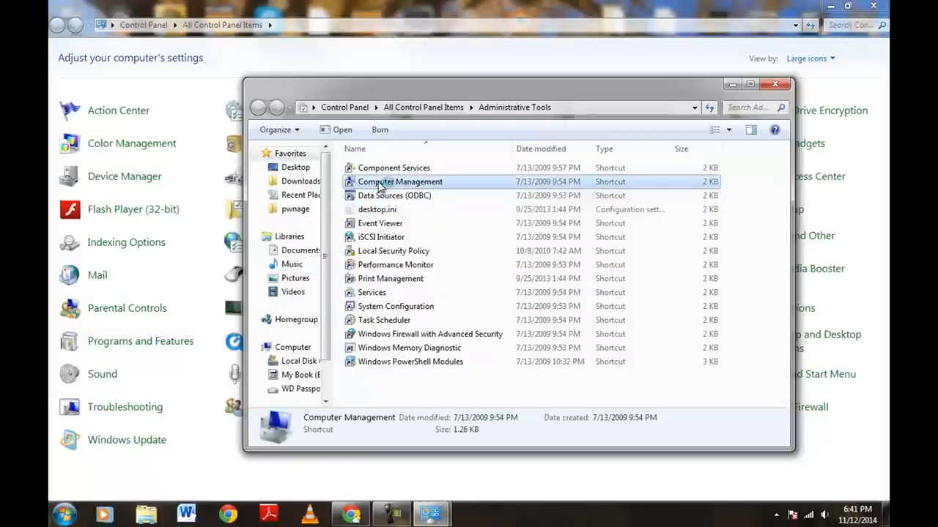
double_click(400, 181)
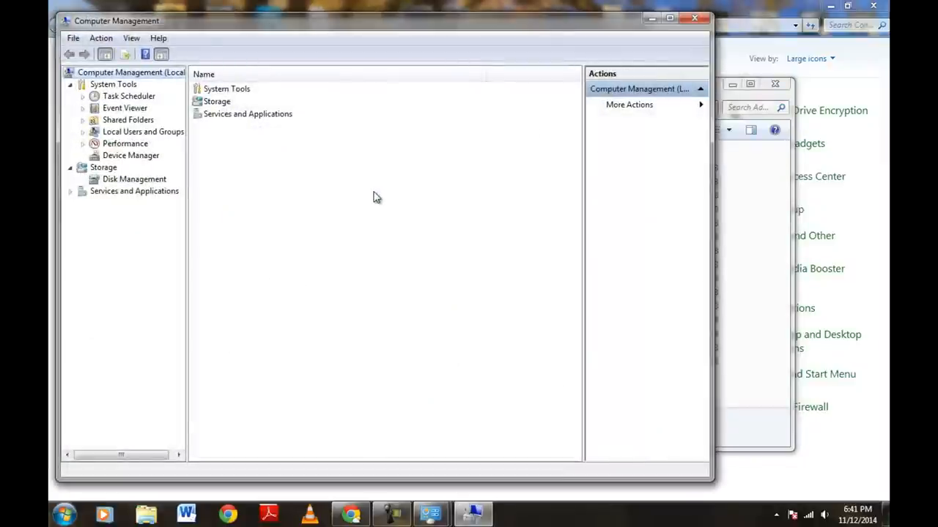
mouse_move(140, 6)
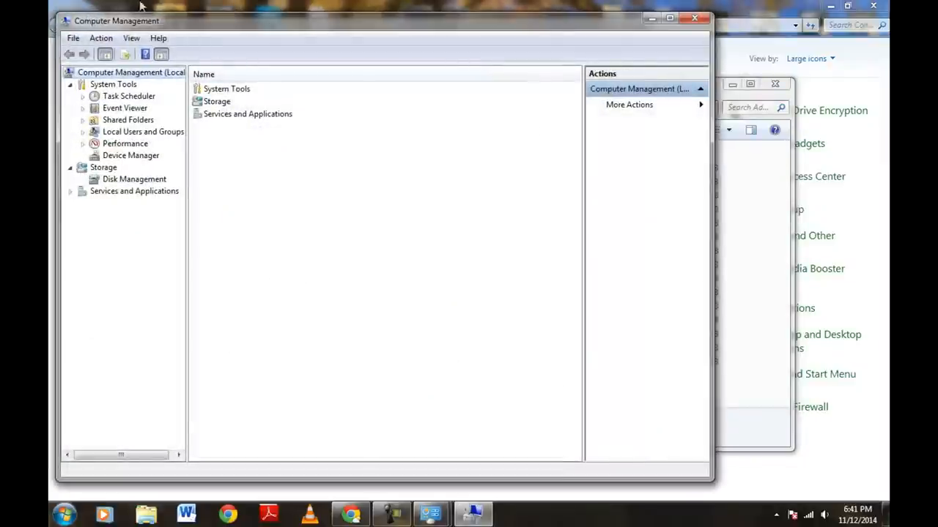
mouse_move(80, 150)
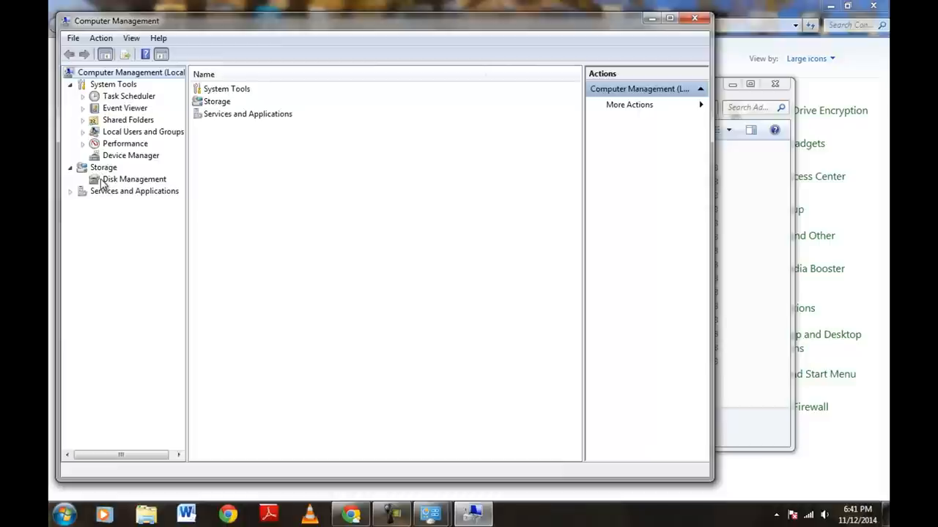
click(70, 167)
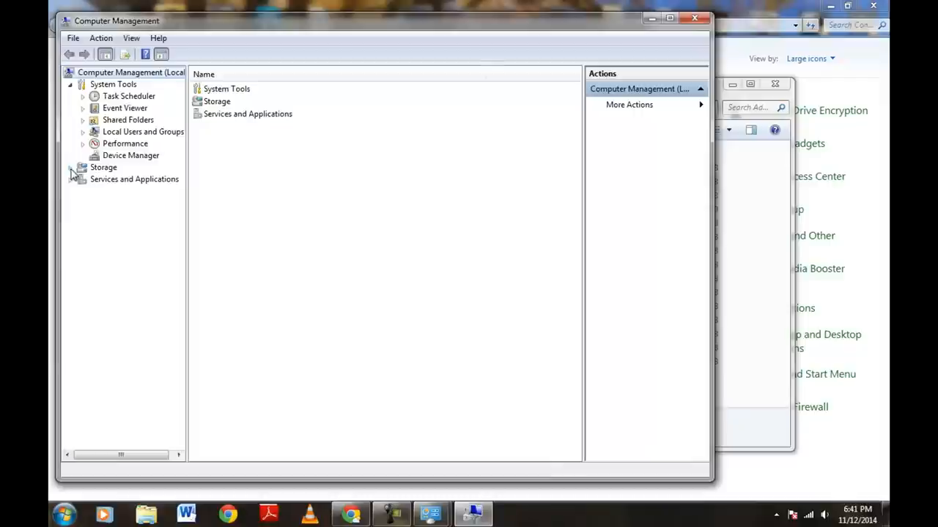
click(70, 167)
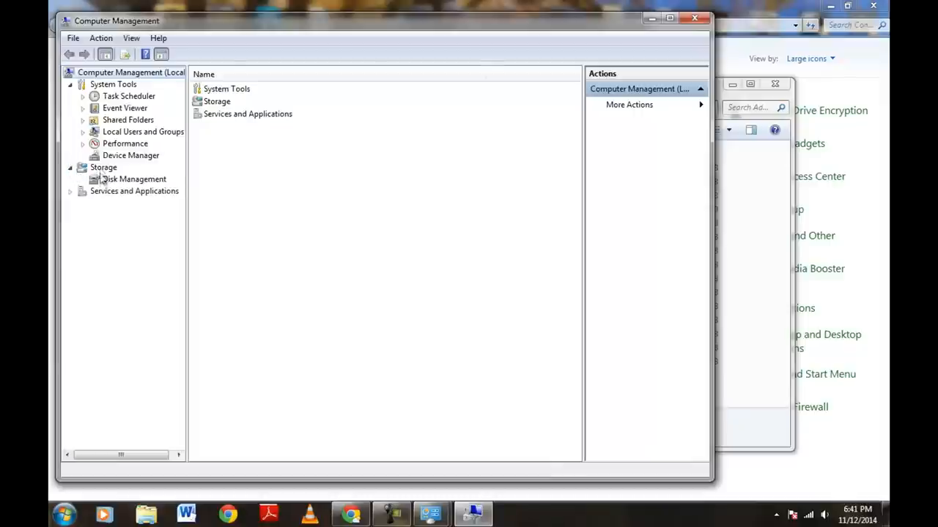
mouse_move(135, 188)
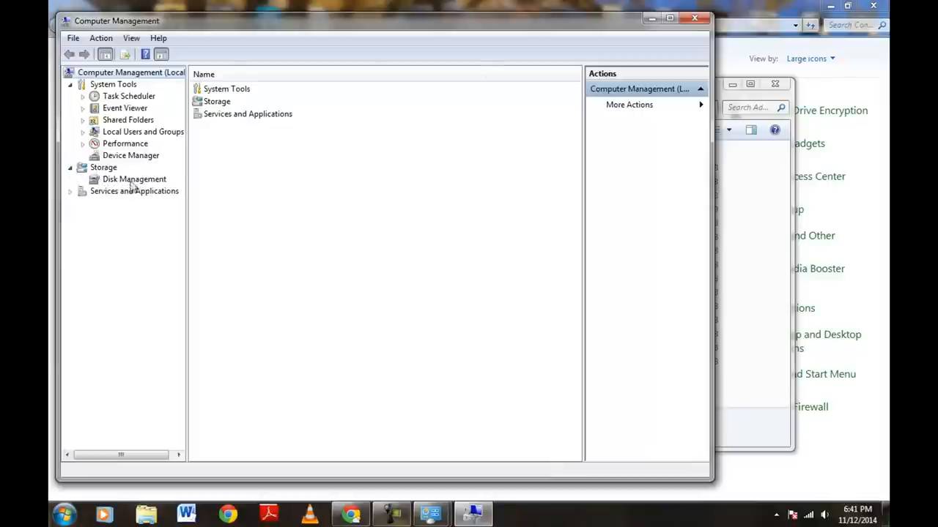
Step: Show Disk Management, where Disk 3 (1862.89 GB) is unallocated and read only
click(134, 178)
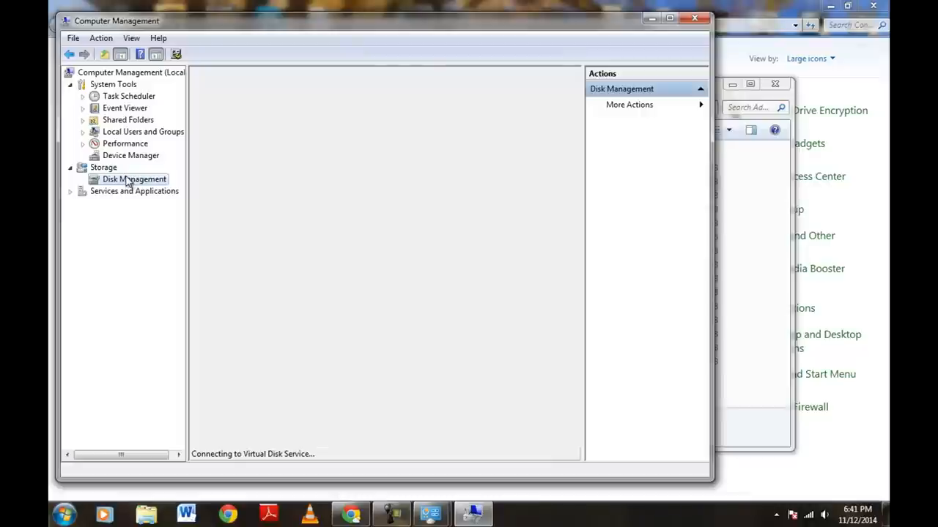
mouse_move(261, 471)
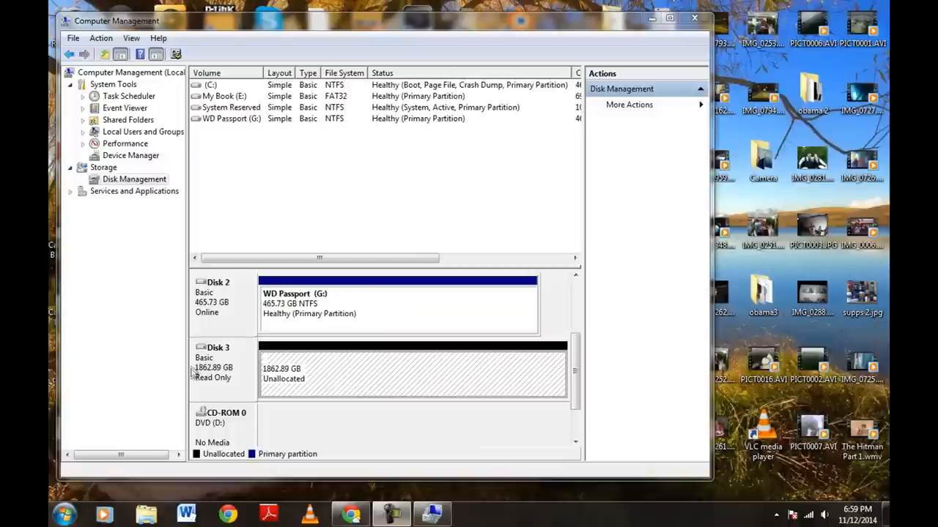
mouse_move(200, 378)
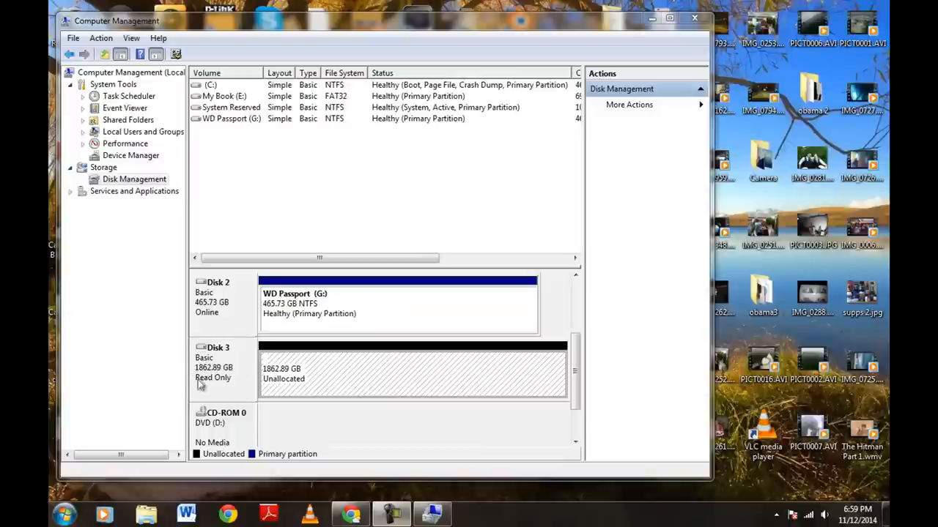
mouse_move(229, 387)
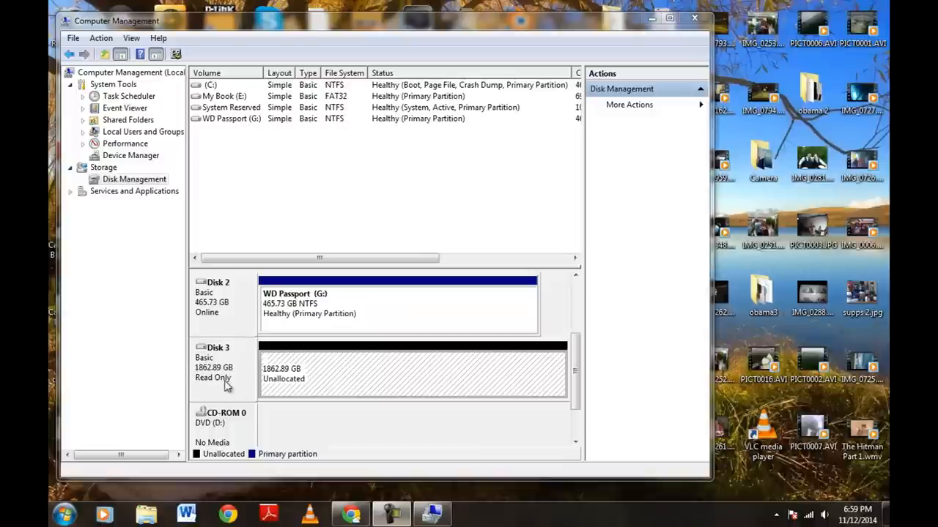
mouse_move(65, 516)
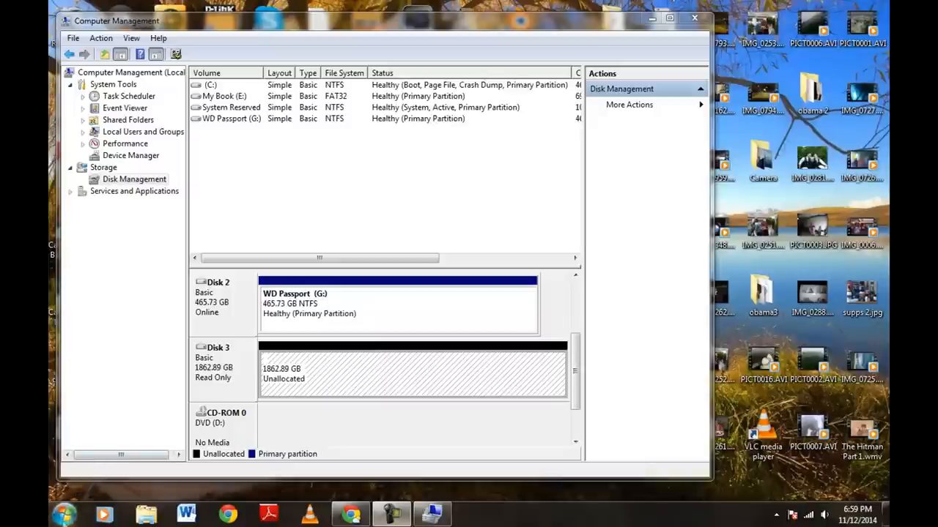
click(63, 515)
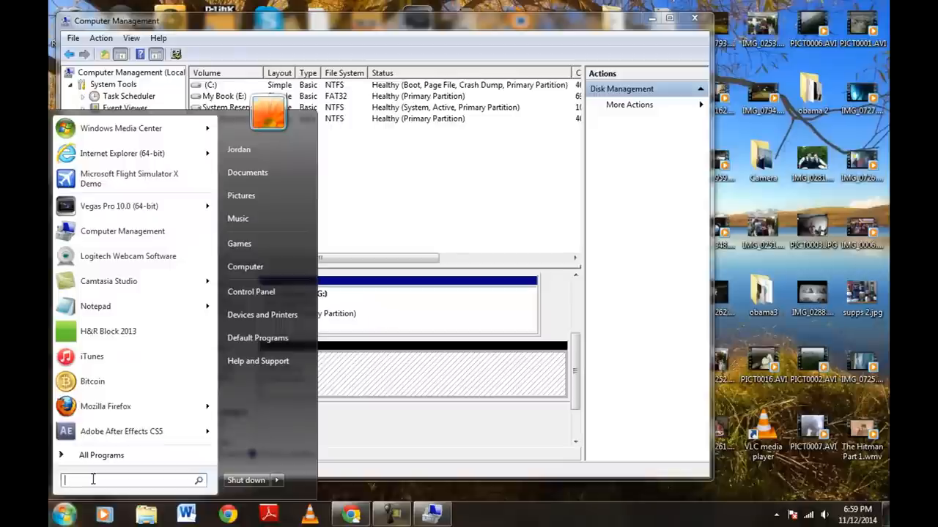
Step: Search the Start menu for 'diskpart' and launch diskpart.exe
text(d)
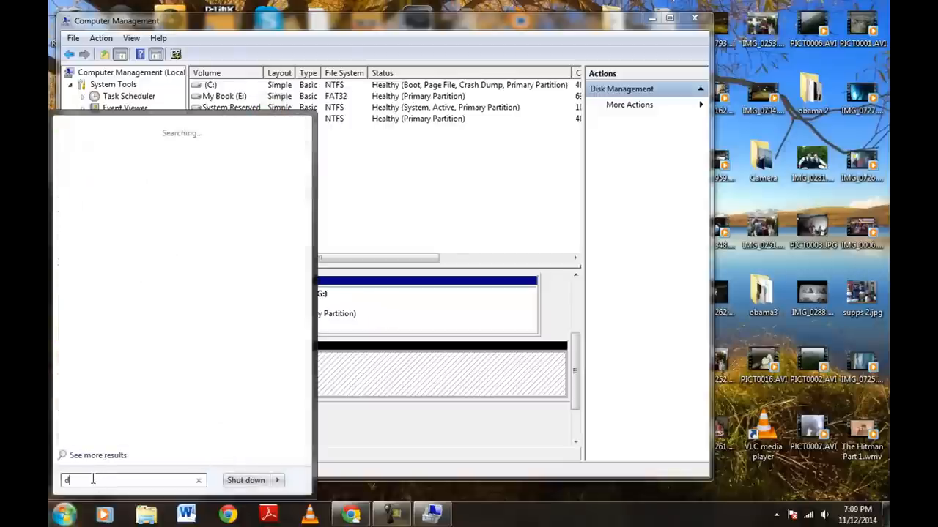
text(iskpart)
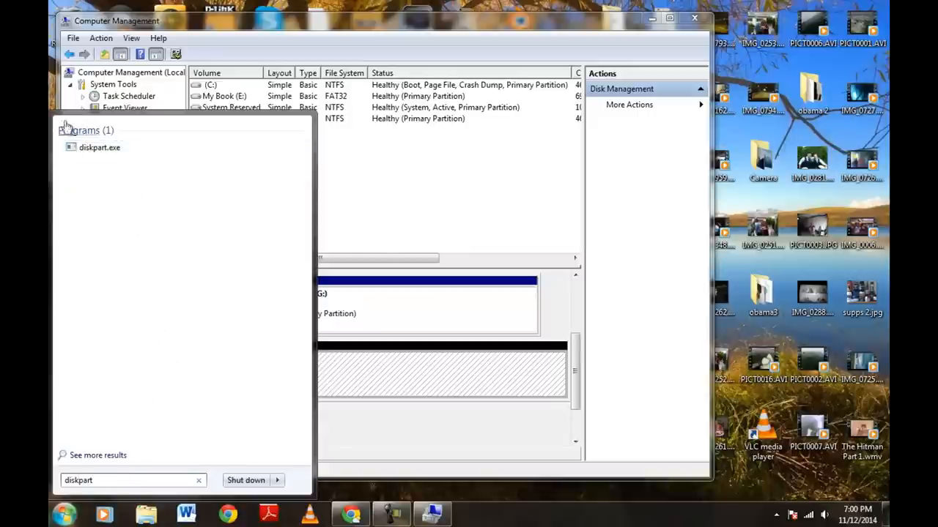
mouse_move(91, 168)
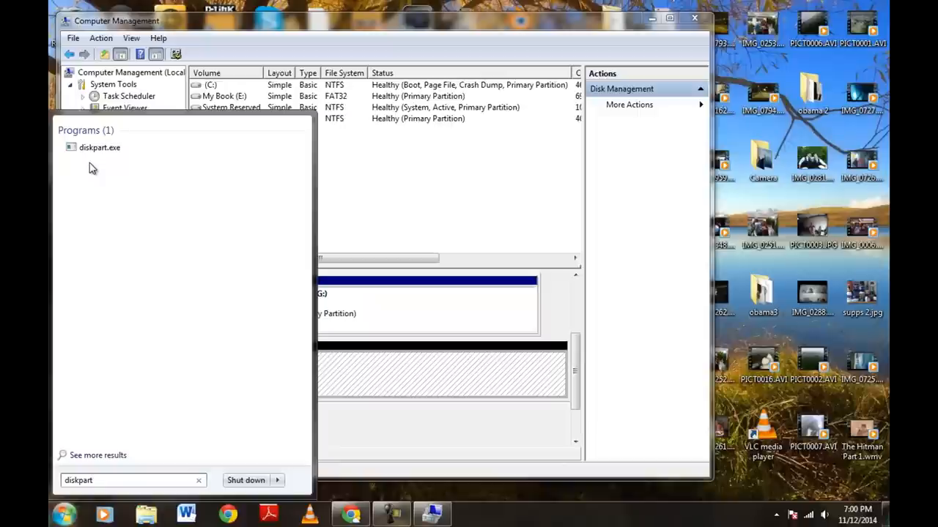
mouse_move(95, 147)
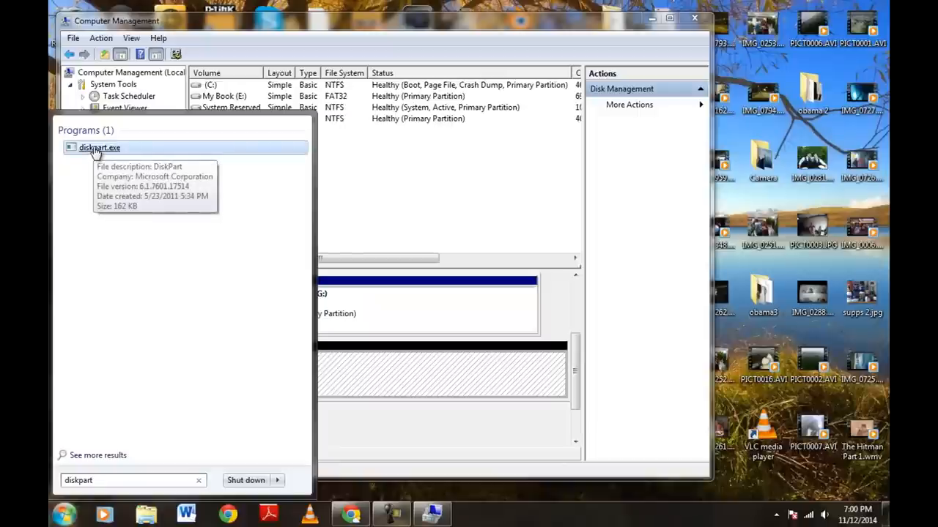
click(100, 147)
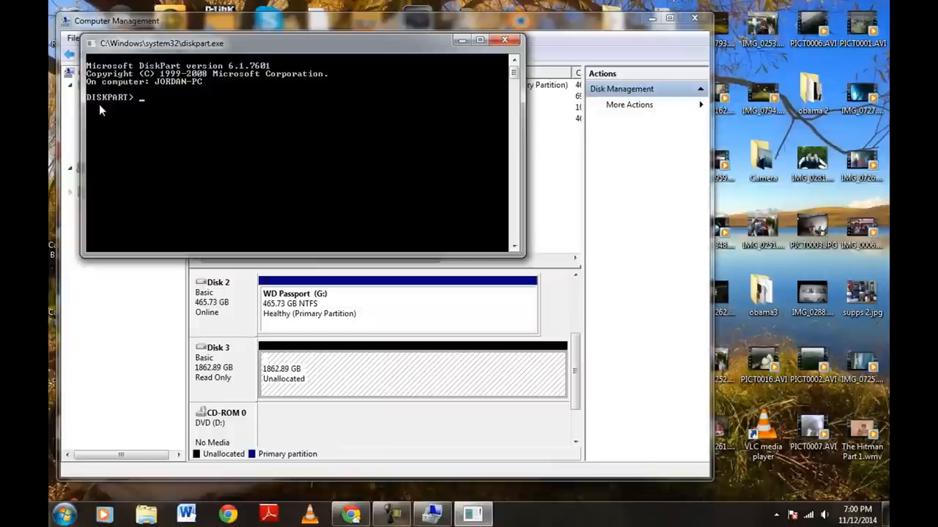
Step: Run 'list disk', showing Disk 3 at 1863 GB with 1862 GB free
text(list)
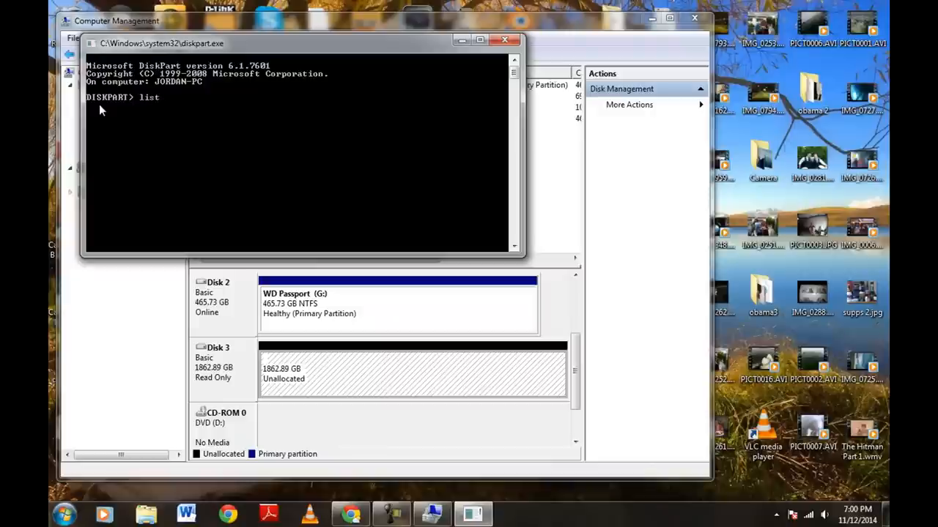
text(disk)
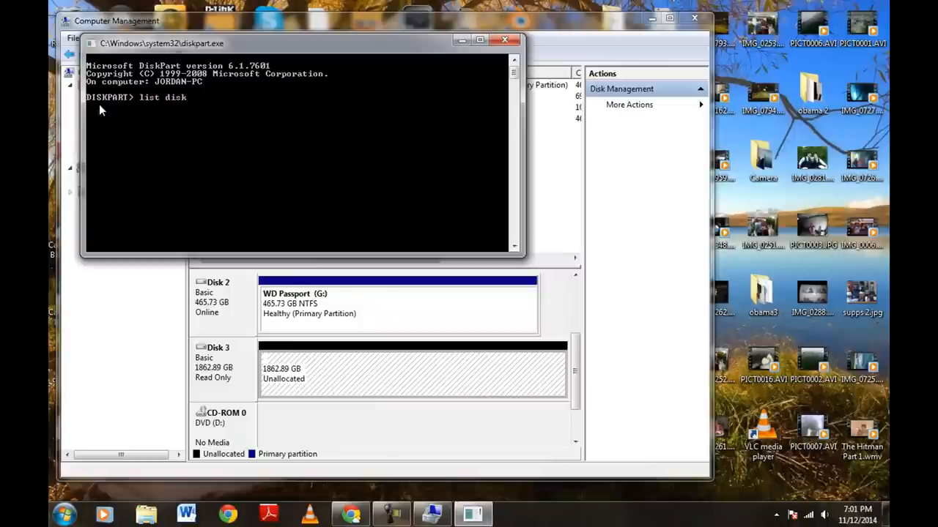
key(enter)
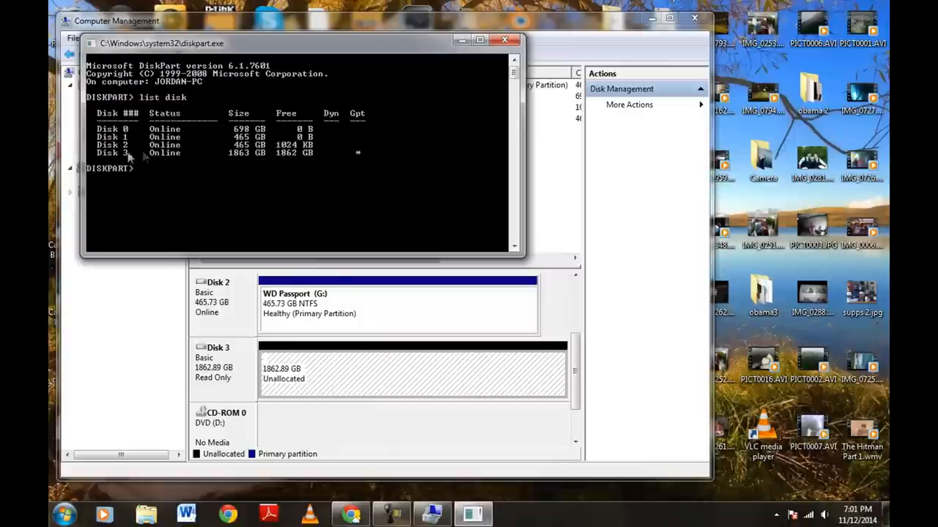
mouse_move(208, 165)
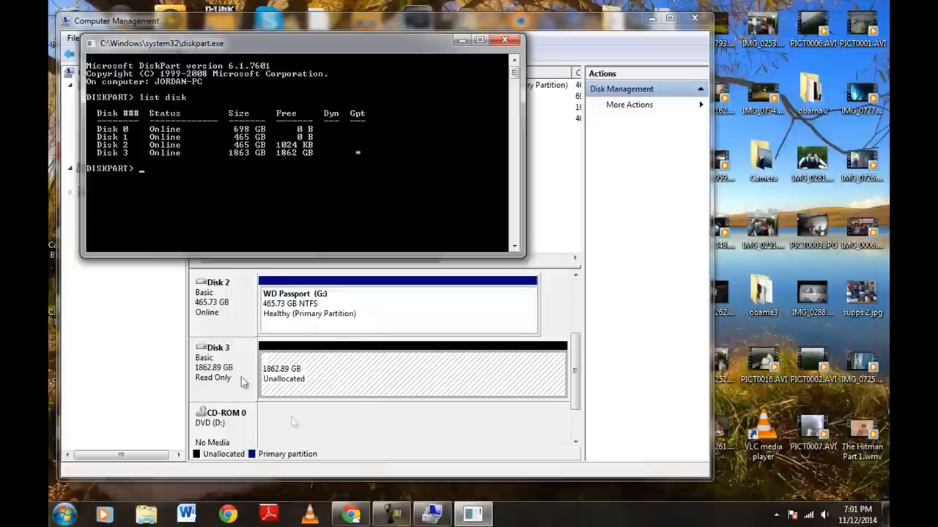
mouse_move(211, 340)
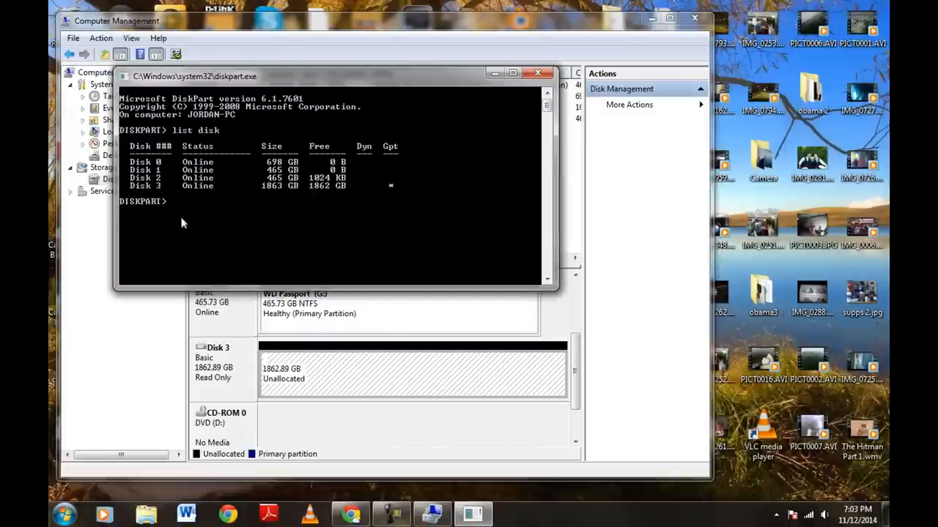
mouse_move(154, 214)
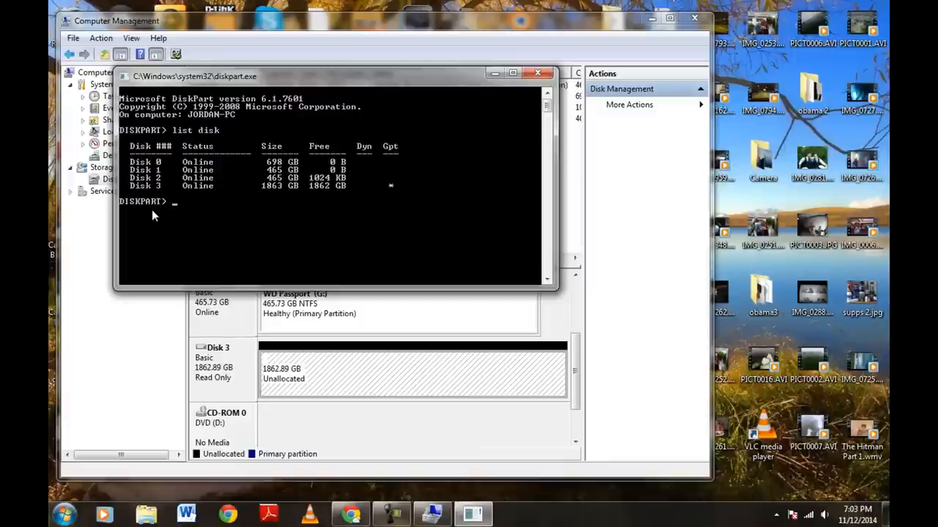
Step: Enter 'select disk 3' to target the 1863 GB external drive
text(sl)
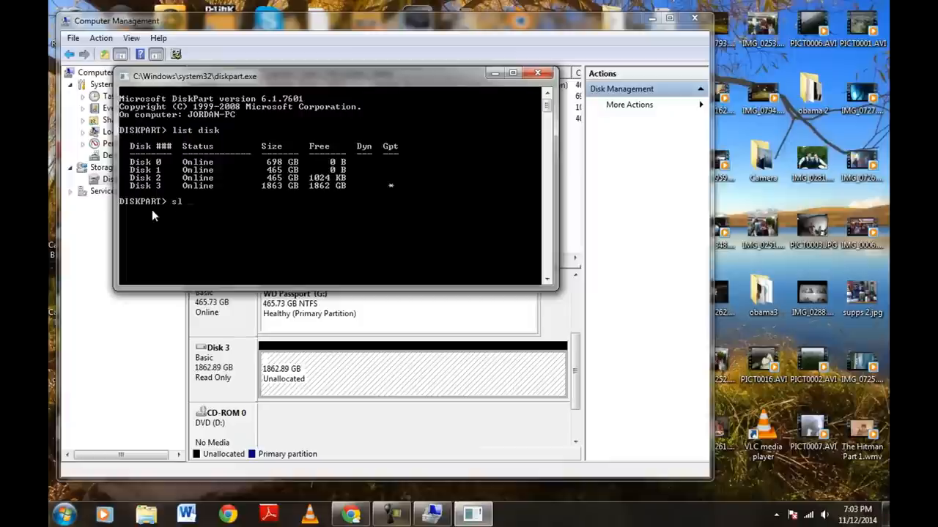
text(elect)
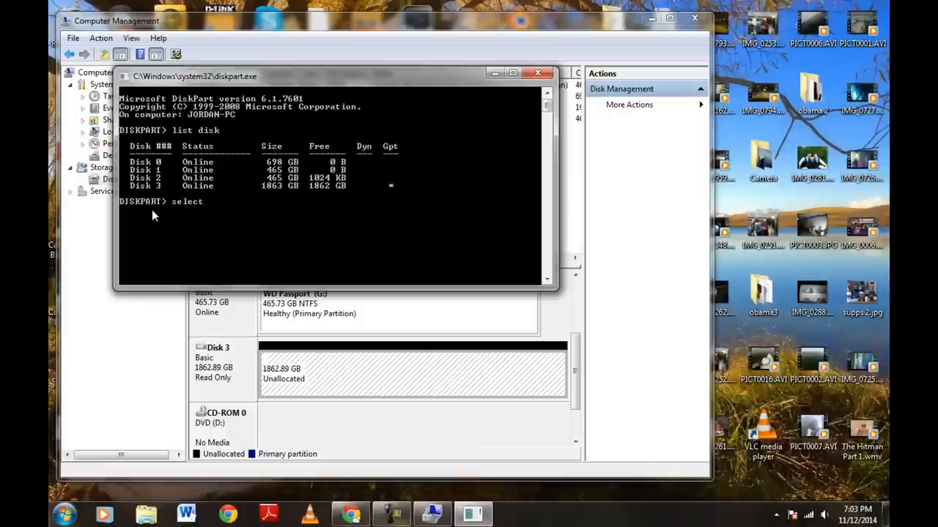
text(di)
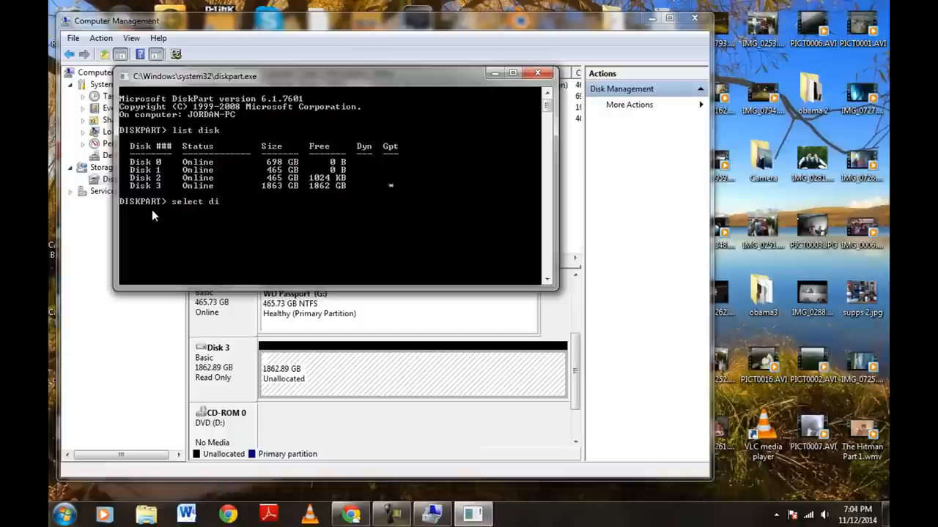
text(sk)
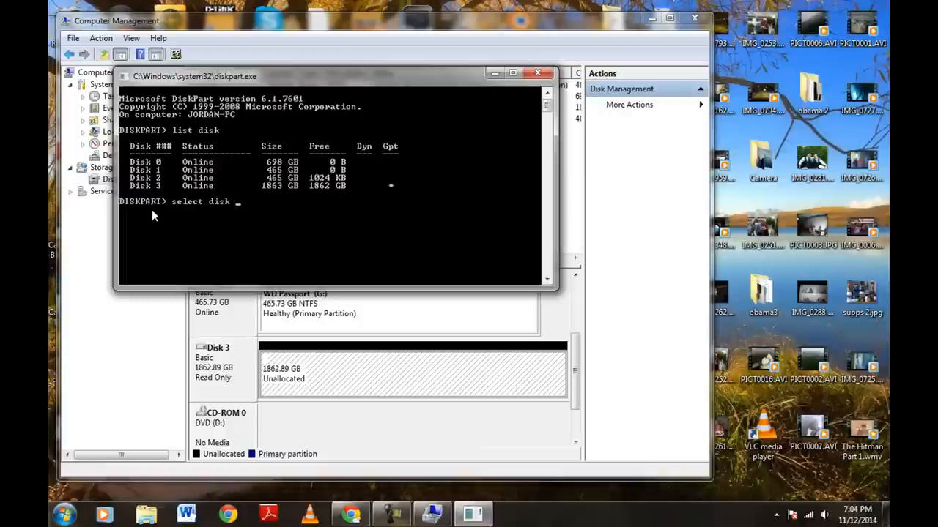
text(3)
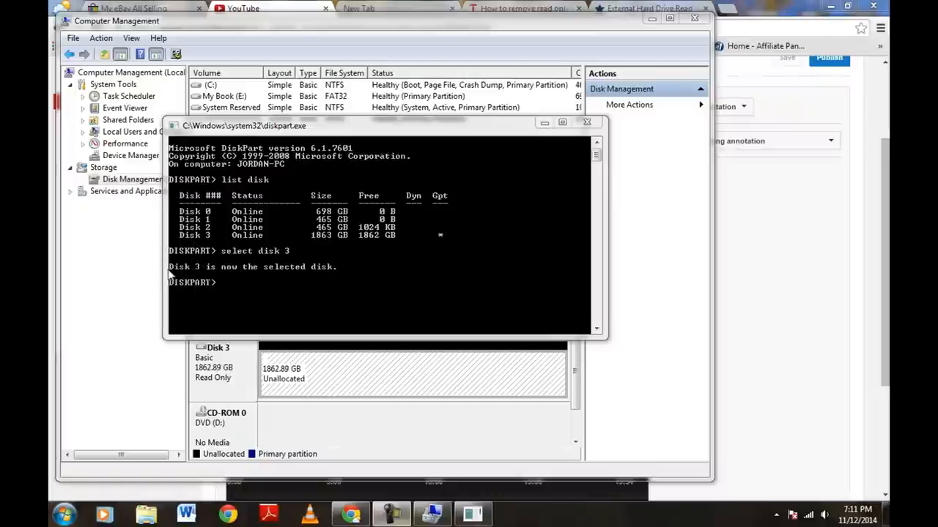
mouse_move(267, 274)
text(a)
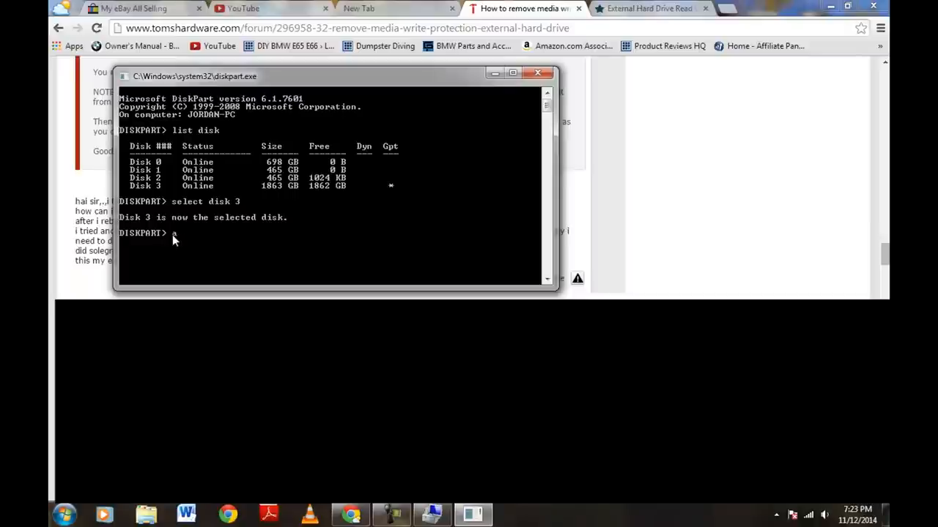
Step: Enter 'attributes disk clear readonly' to make Disk 3 writable
text(ttri)
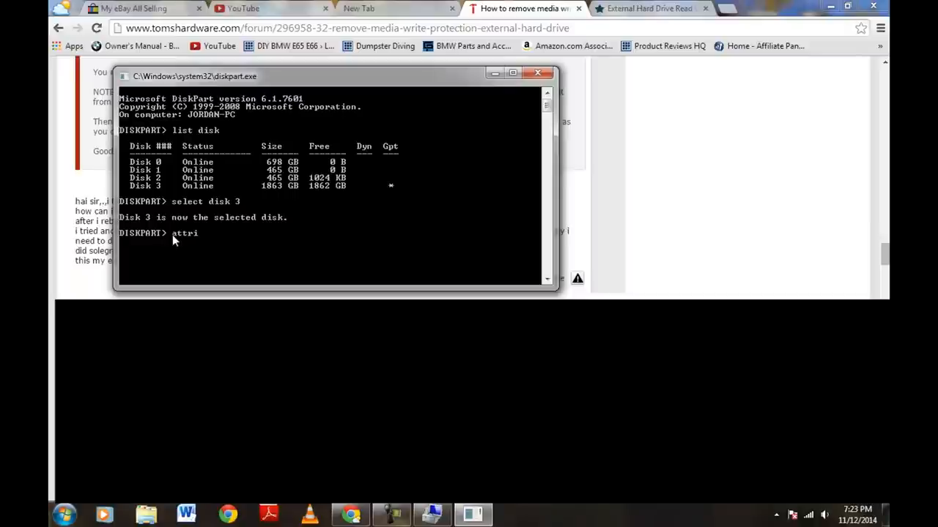
text(bu)
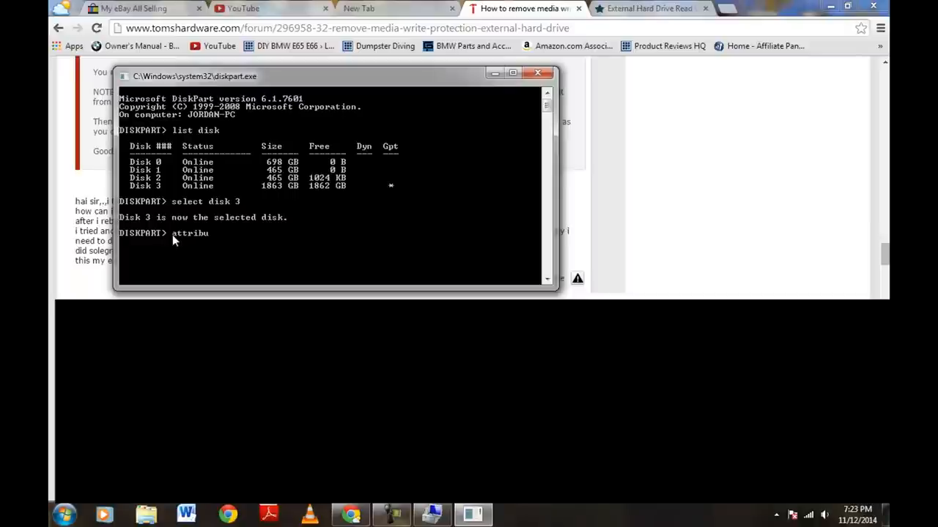
text(tes)
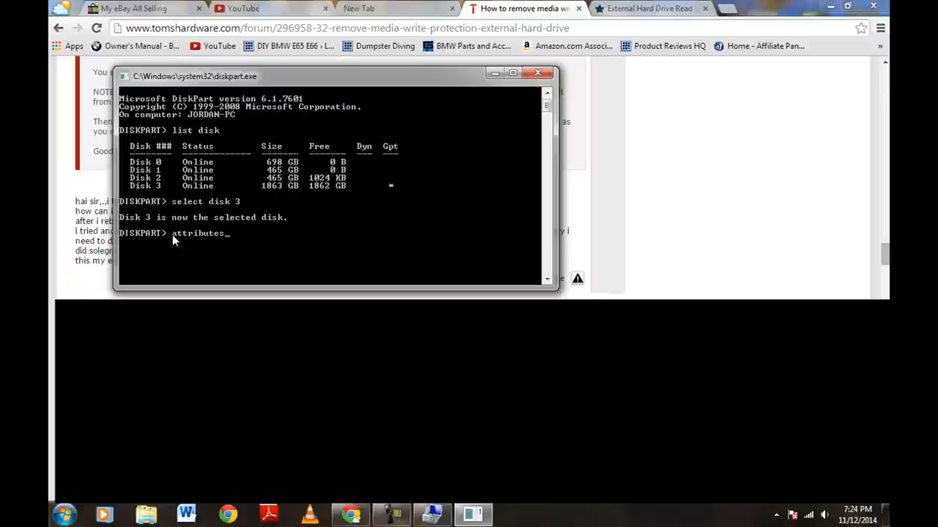
text(d)
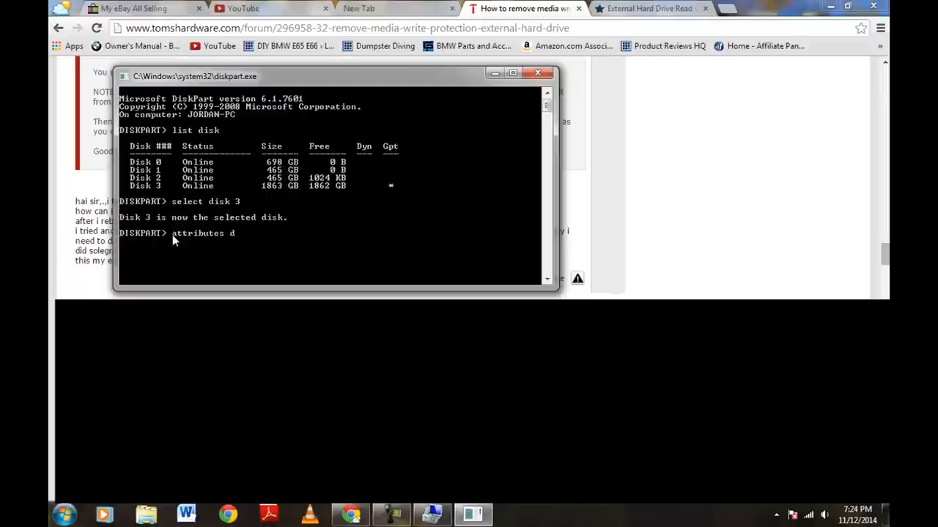
text(isk)
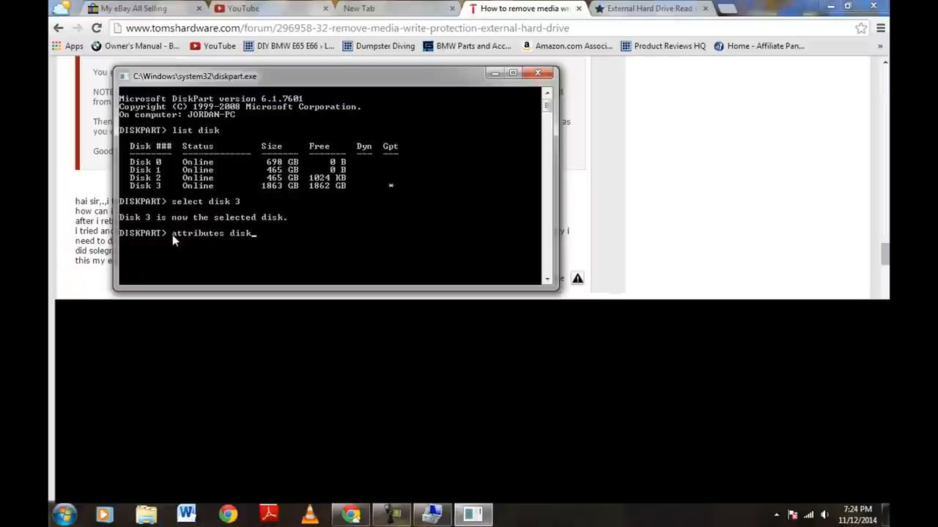
text(c)
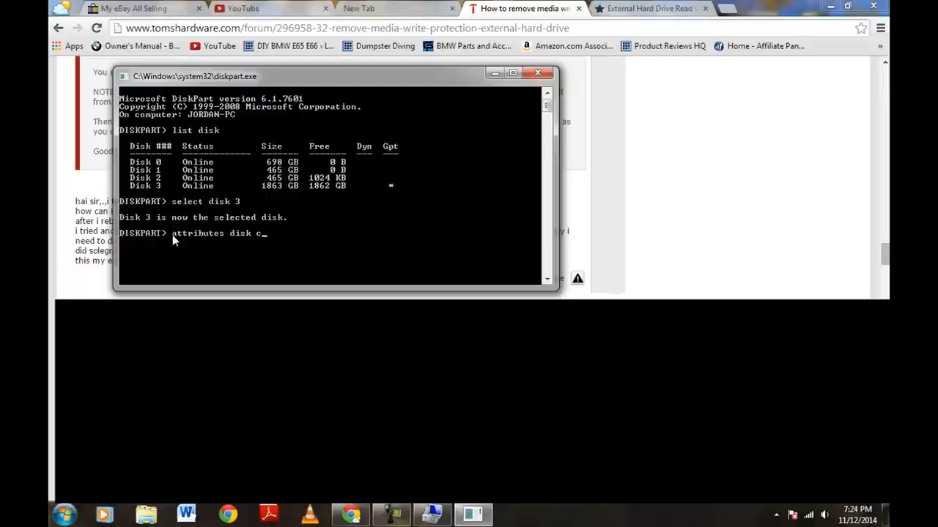
text(lear)
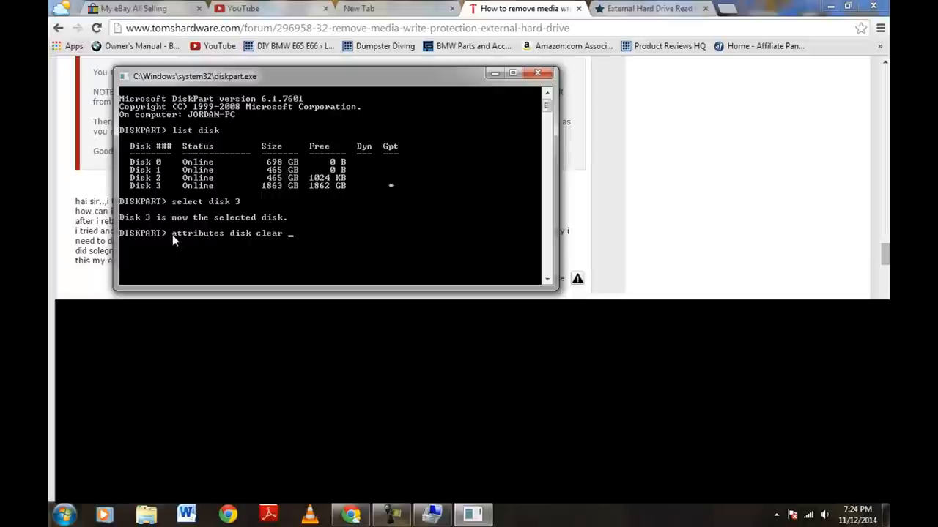
text(readonly)
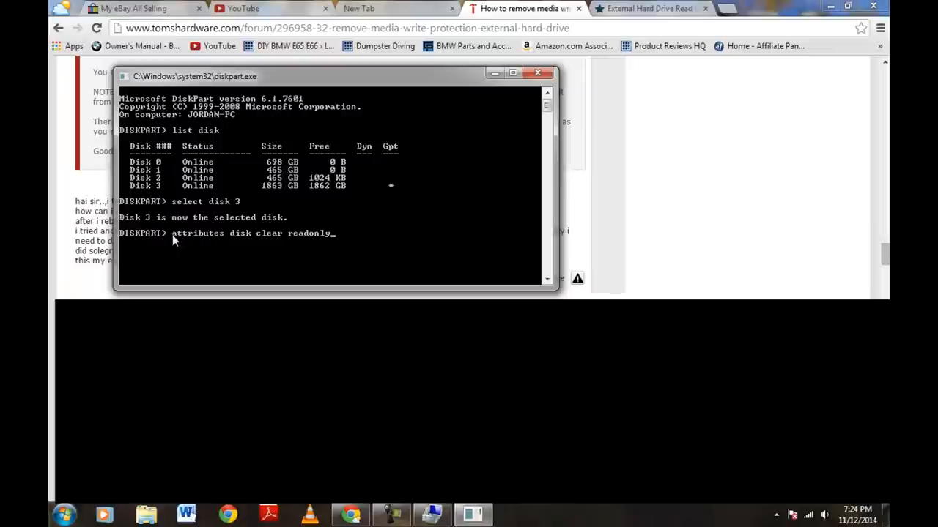
mouse_move(217, 258)
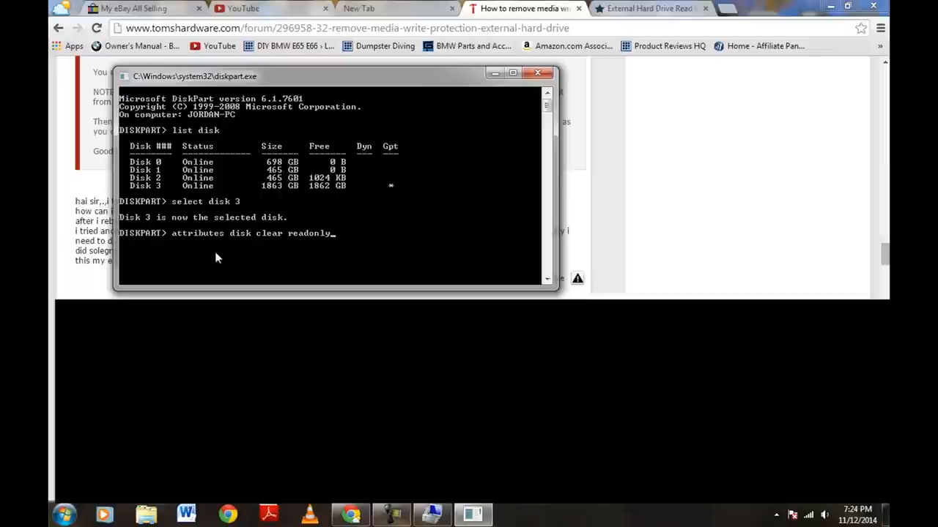
mouse_move(334, 240)
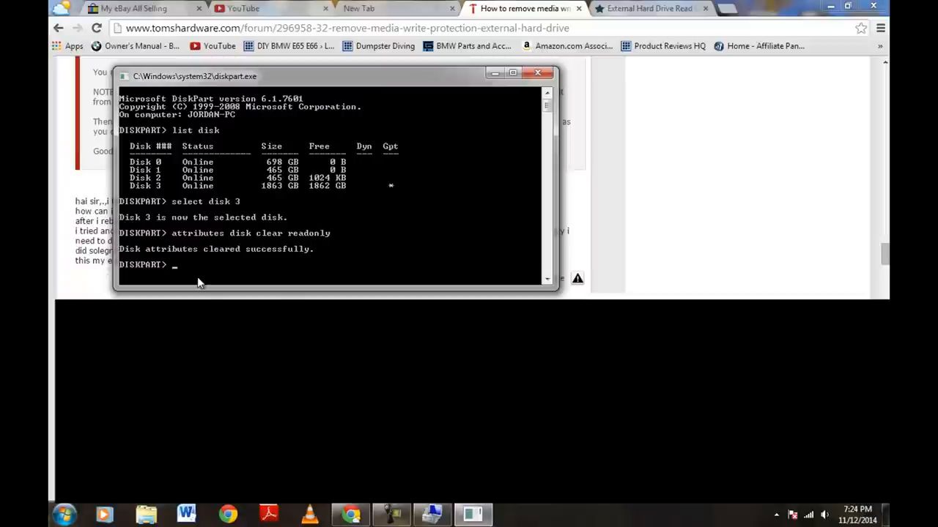
Step: Quit DiskPart with 'exit', leaving Disk 3 online and unallocated
text(ex)
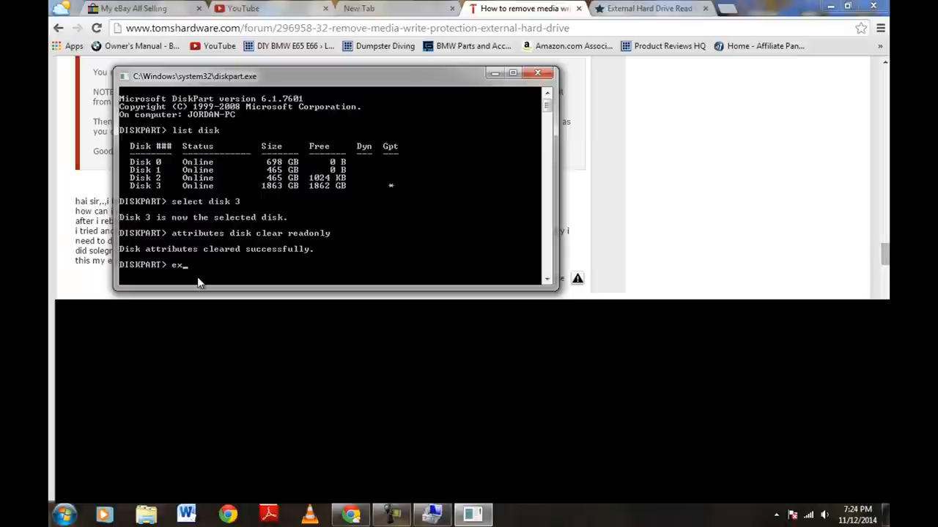
text(it)
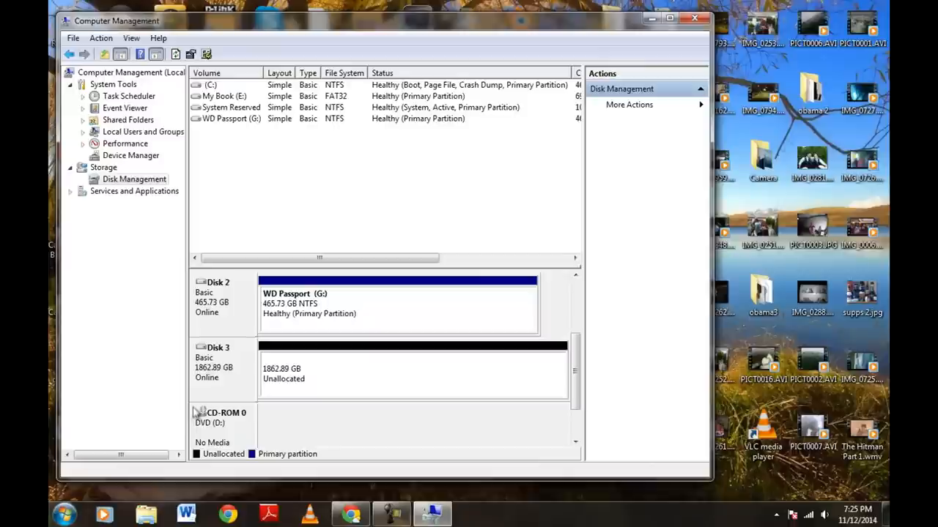
mouse_move(212, 388)
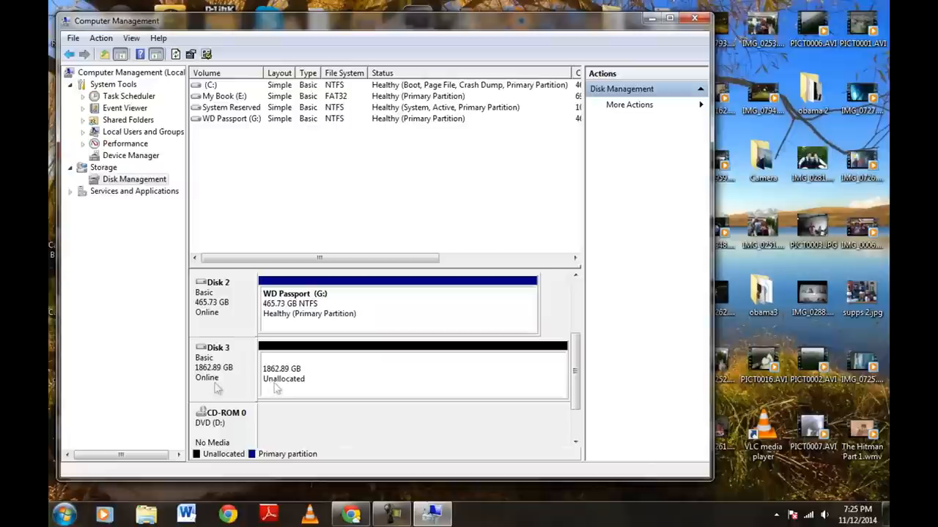
mouse_move(315, 388)
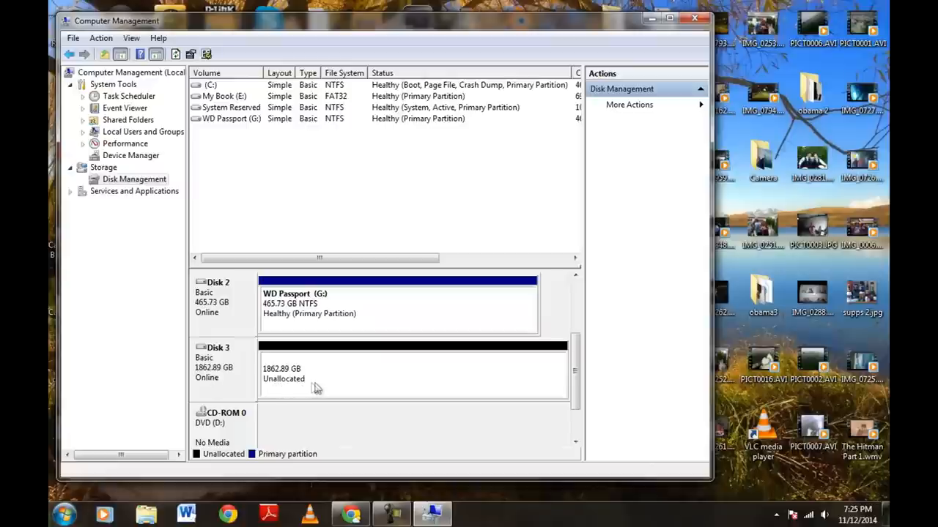
mouse_move(319, 387)
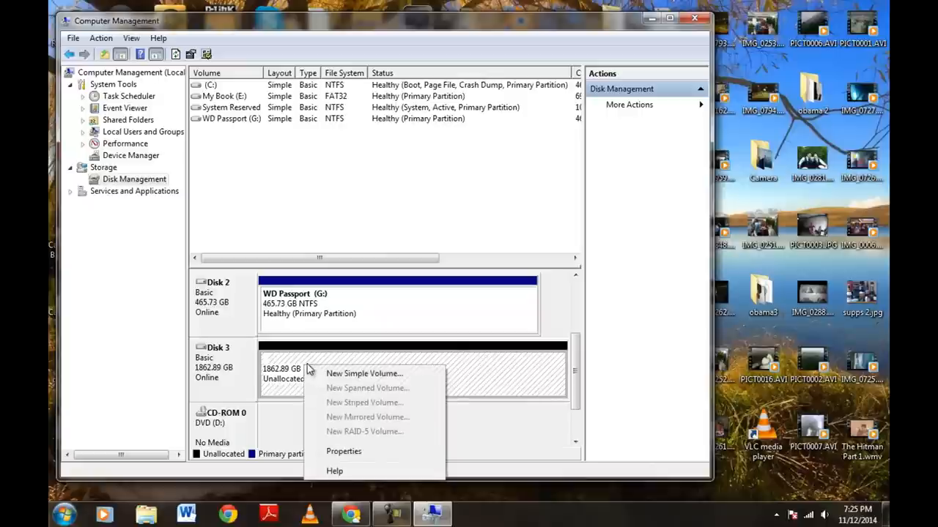
Step: Create a simple volume on Disk 3 as drive F with default NTFS quick-format settings
click(363, 374)
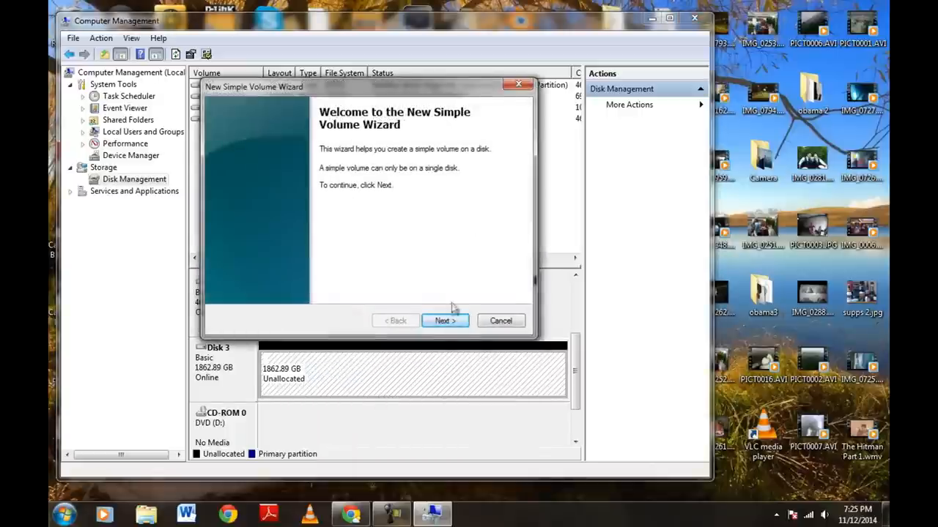
click(445, 321)
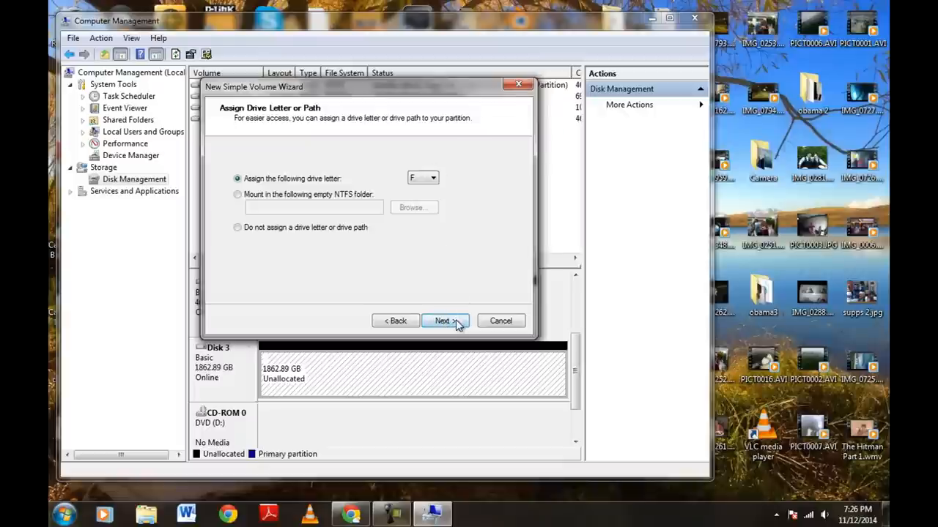
click(445, 321)
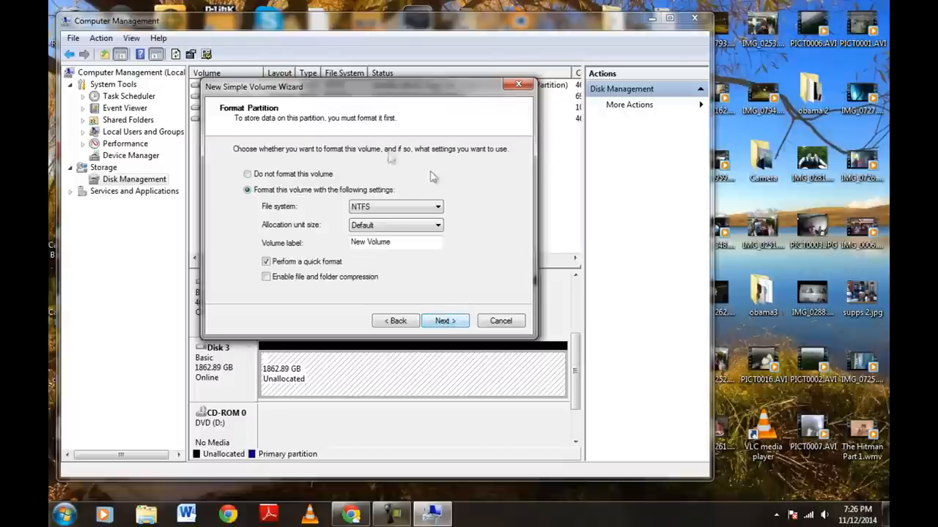
click(445, 321)
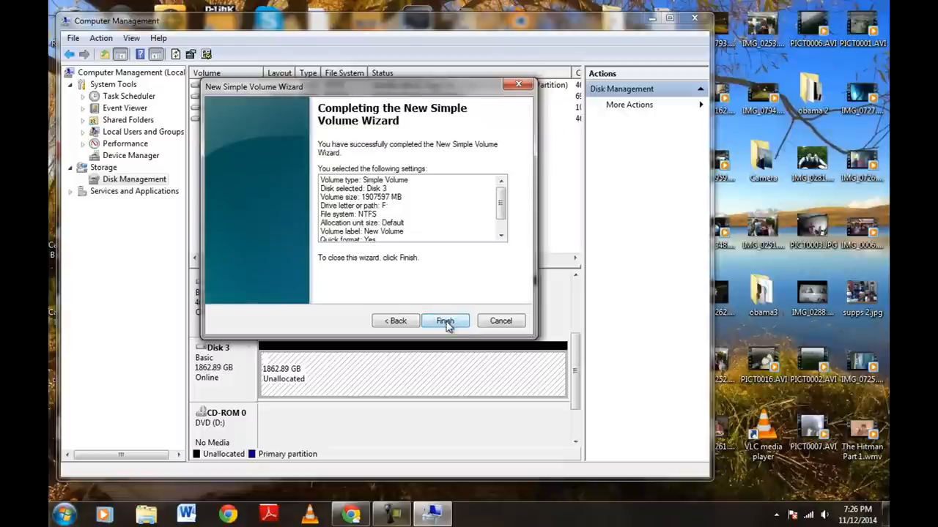
click(446, 321)
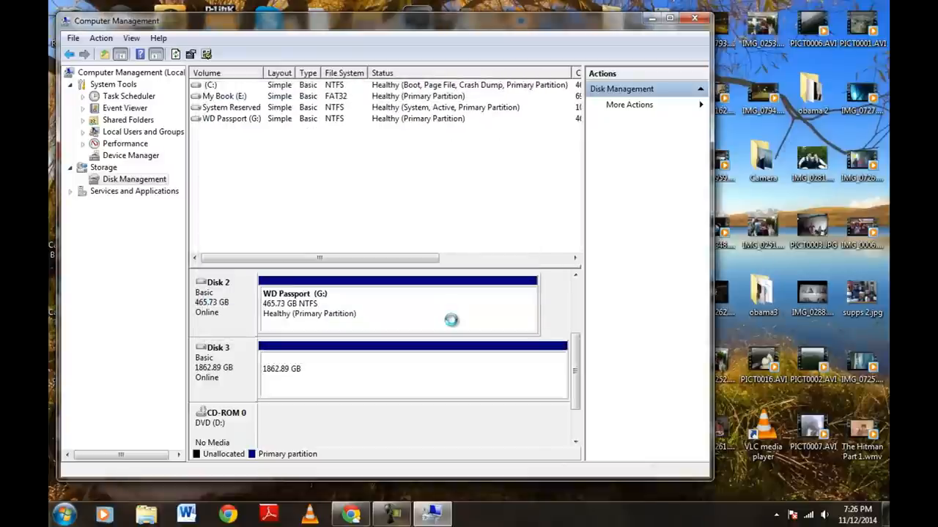
mouse_move(436, 323)
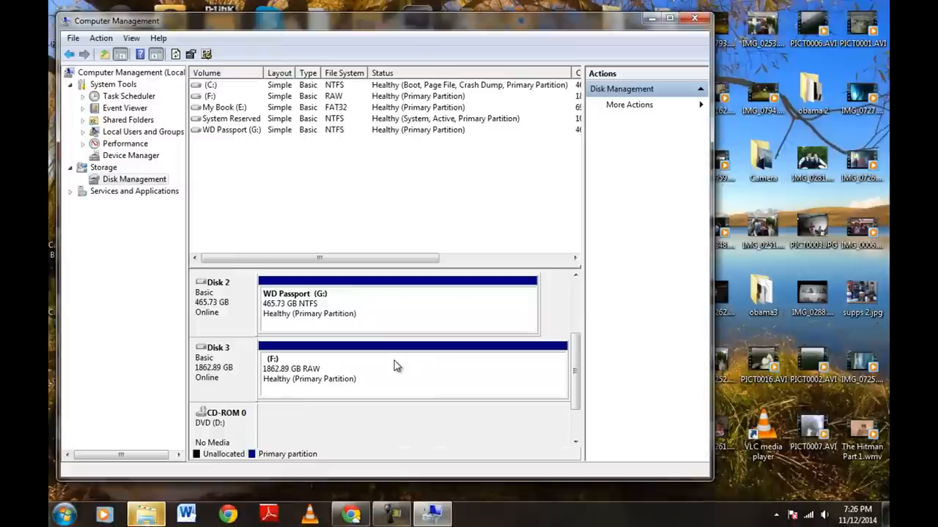
mouse_move(374, 366)
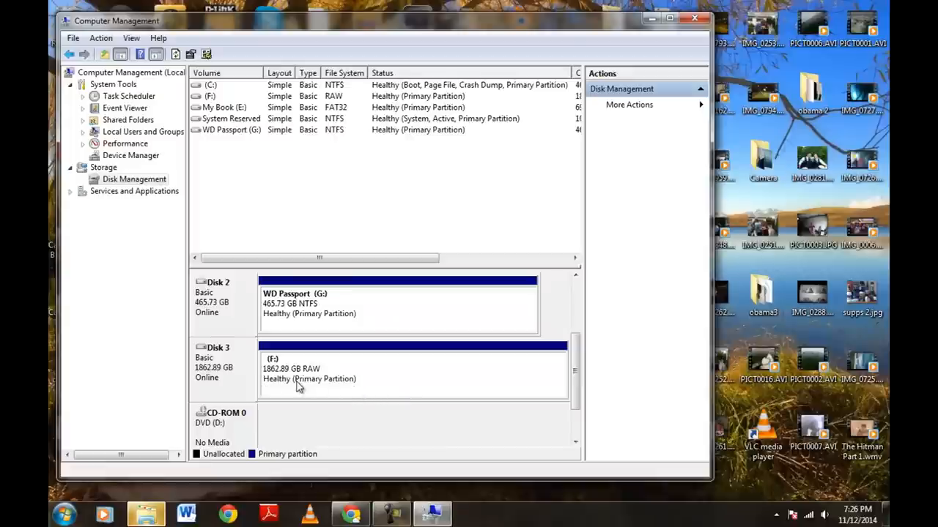
mouse_move(394, 384)
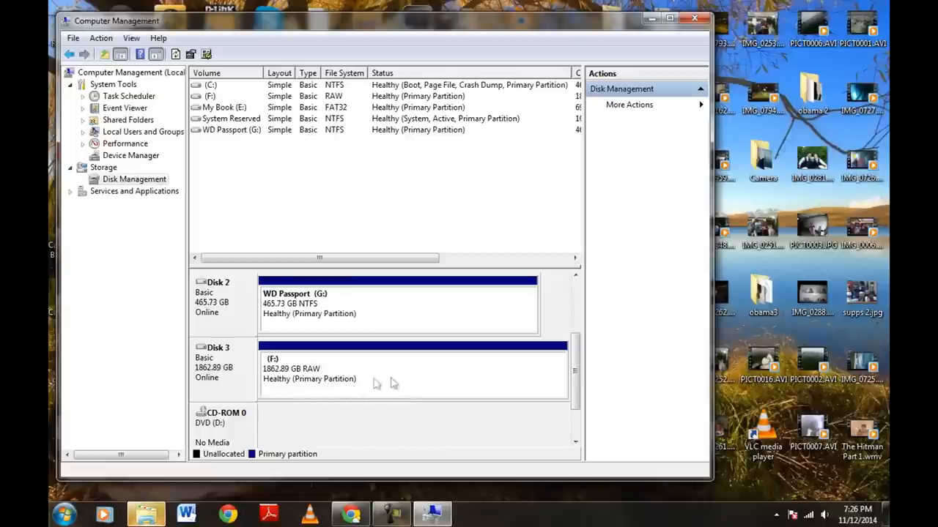
mouse_move(393, 381)
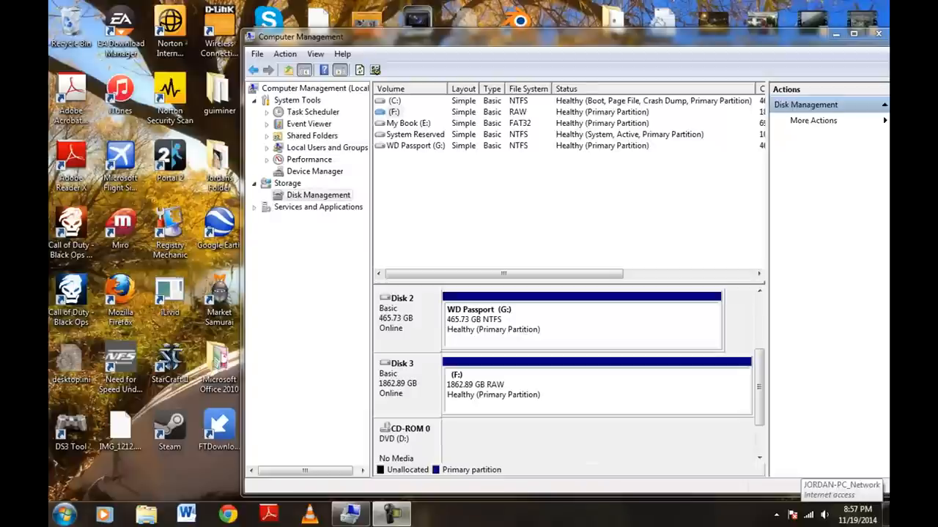
mouse_move(554, 334)
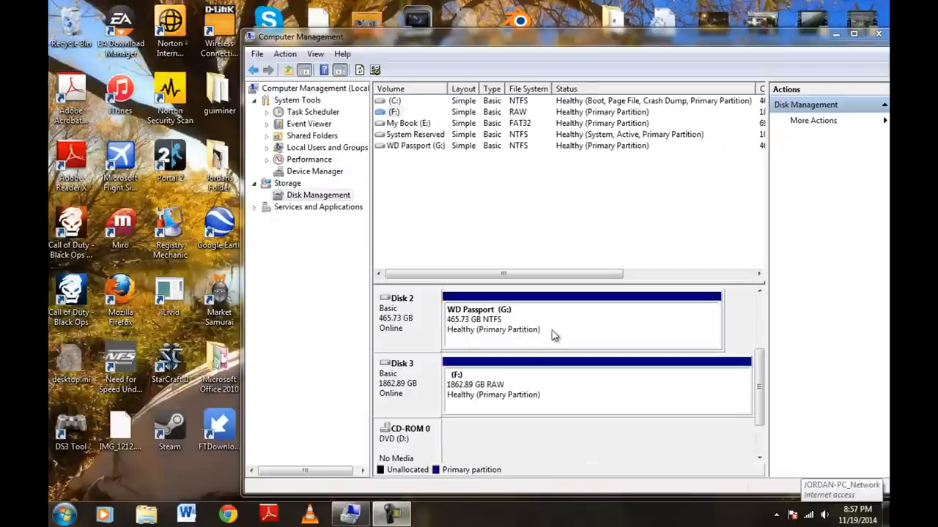
mouse_move(407, 392)
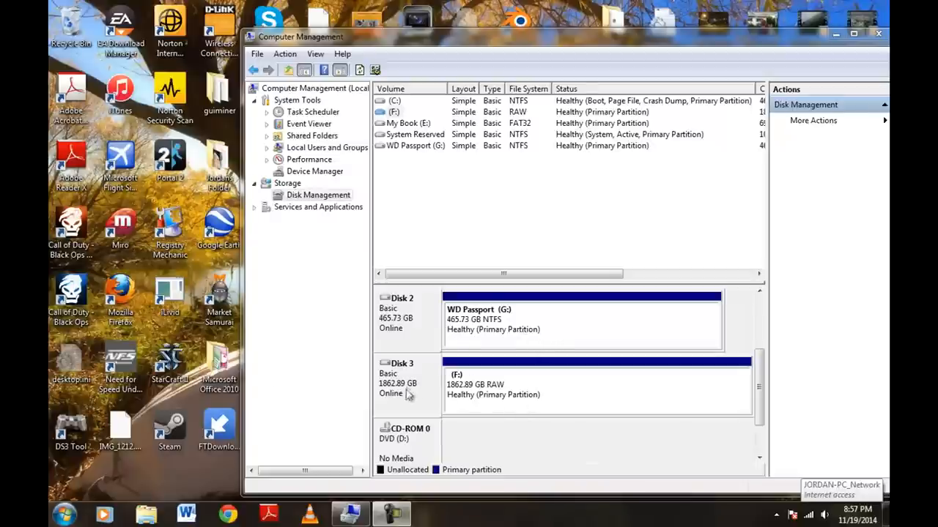
mouse_move(539, 422)
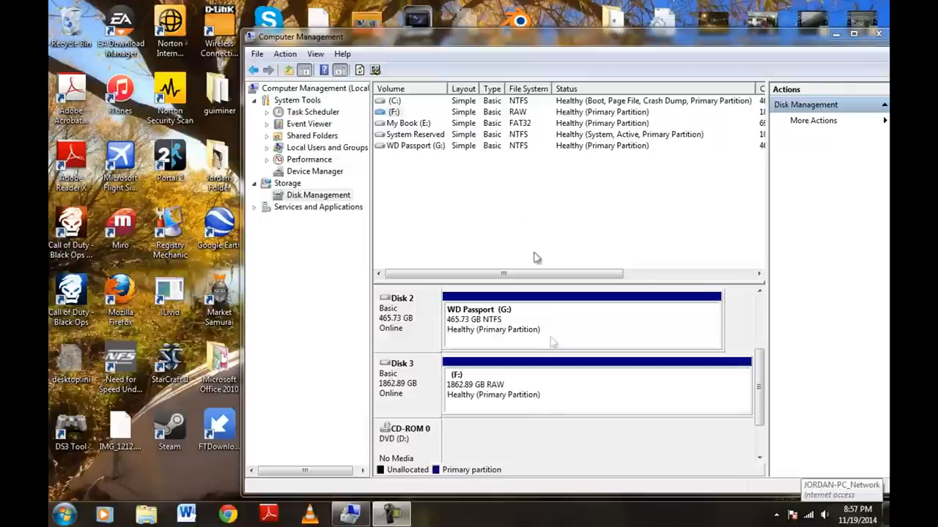
mouse_move(425, 404)
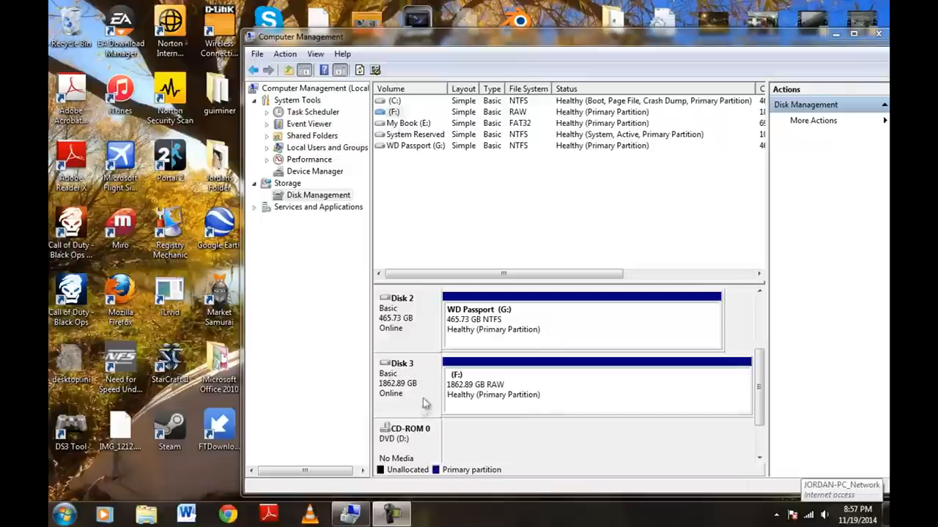
mouse_move(531, 408)
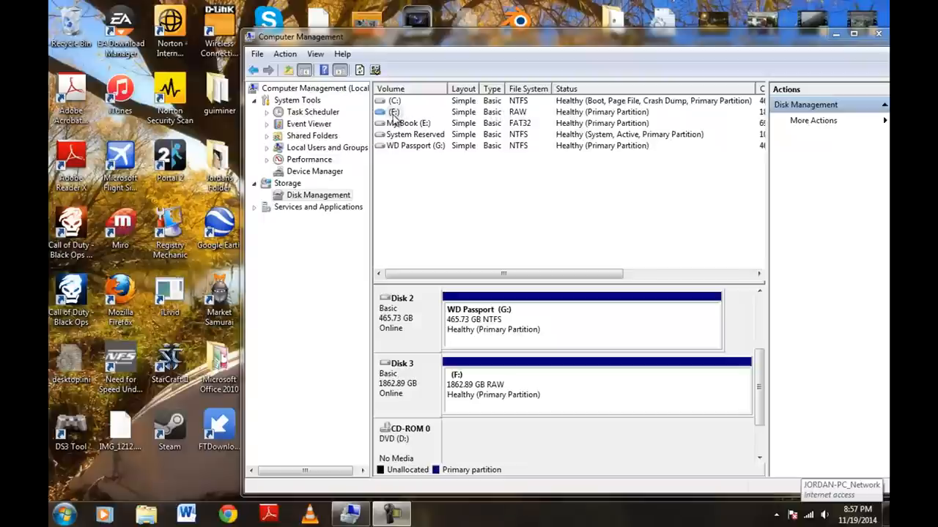
mouse_move(394, 120)
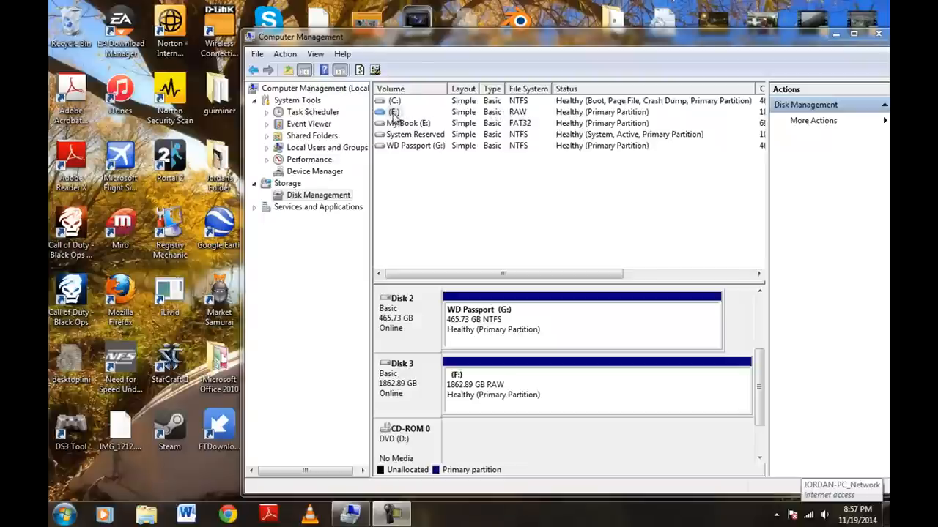
Step: Start a quick exFAT format of drive F: with 512-KB allocation, raising the erase-data warning
right_click(394, 111)
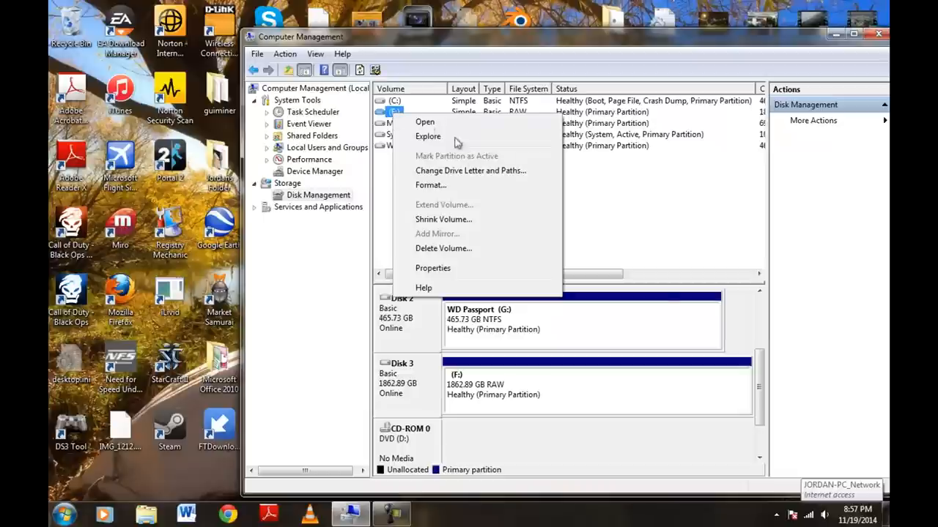
mouse_move(430, 185)
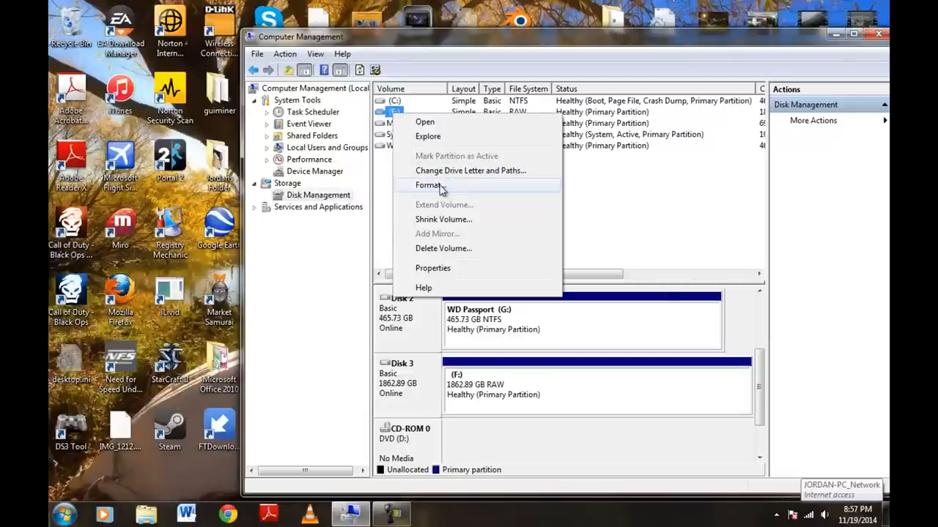
click(428, 184)
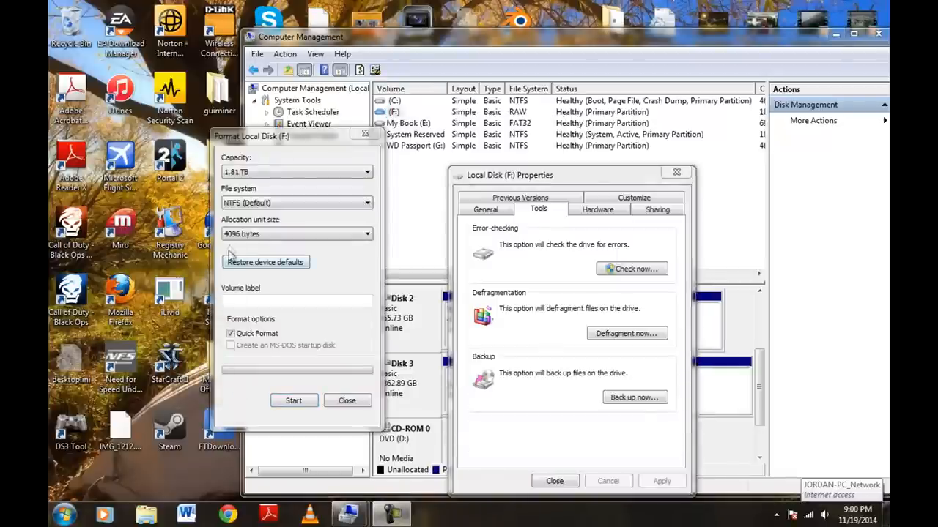
mouse_move(408, 223)
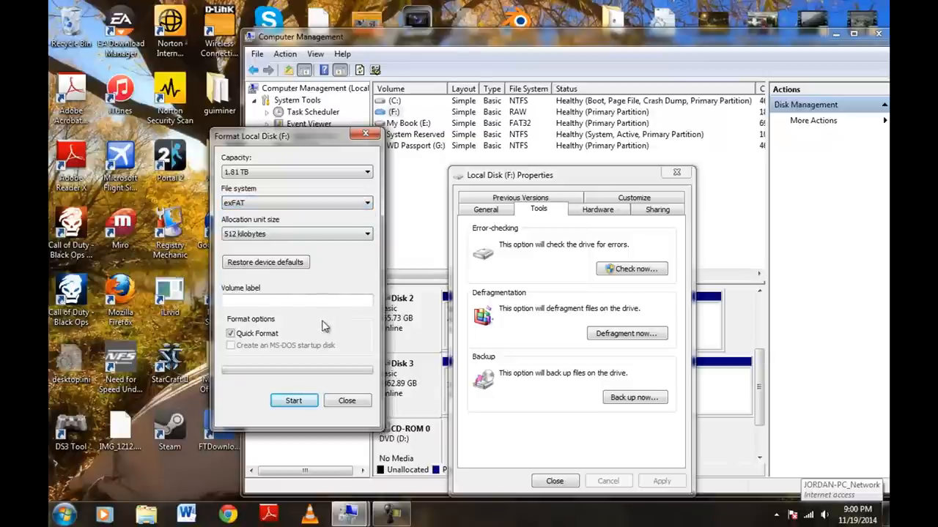
click(293, 402)
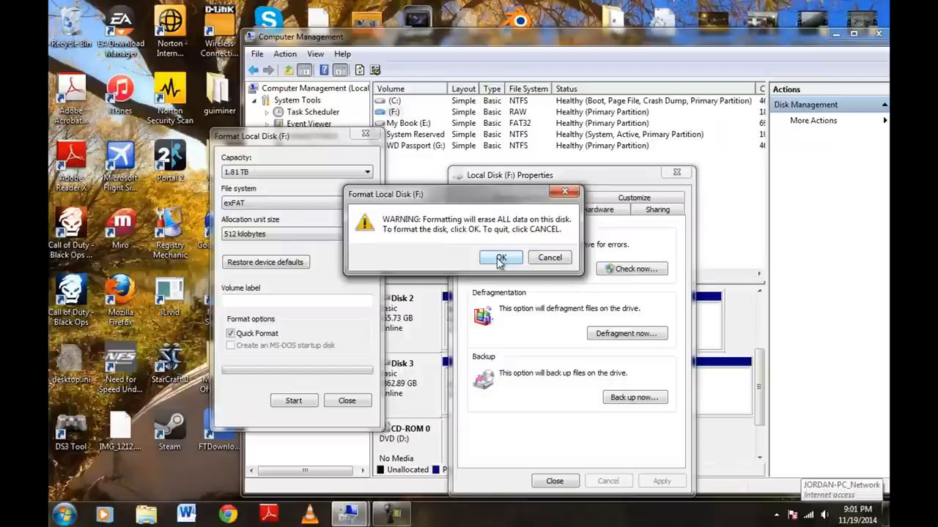
Step: Confirm erasing F:, let it format as exFAT, and acknowledge Format Complete
click(501, 258)
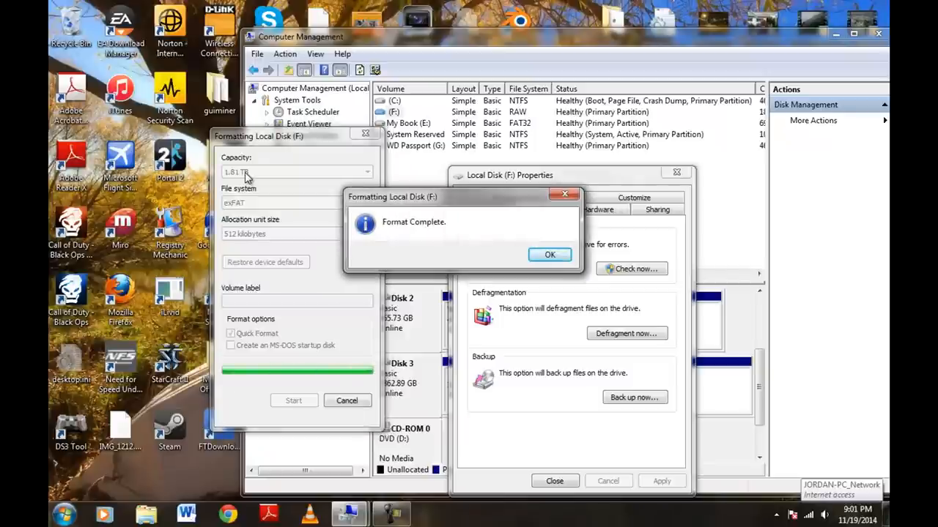
mouse_move(418, 202)
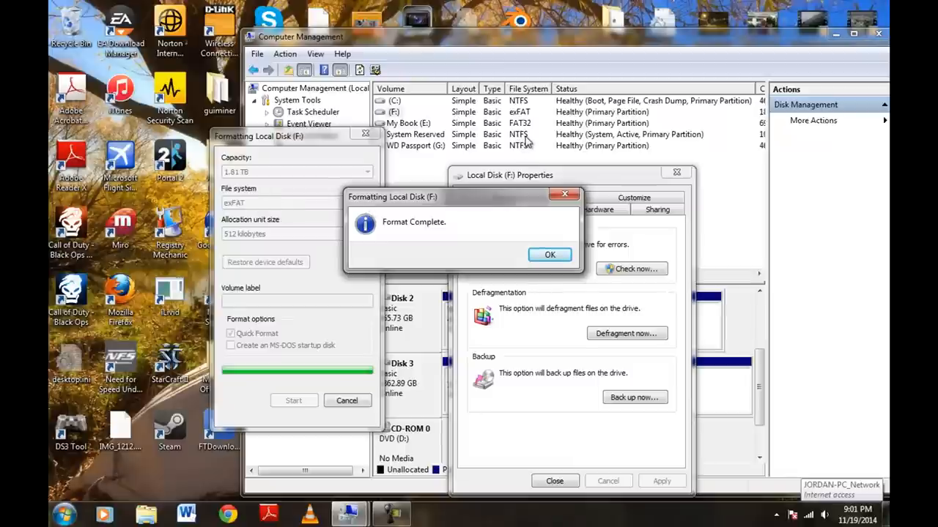
mouse_move(524, 139)
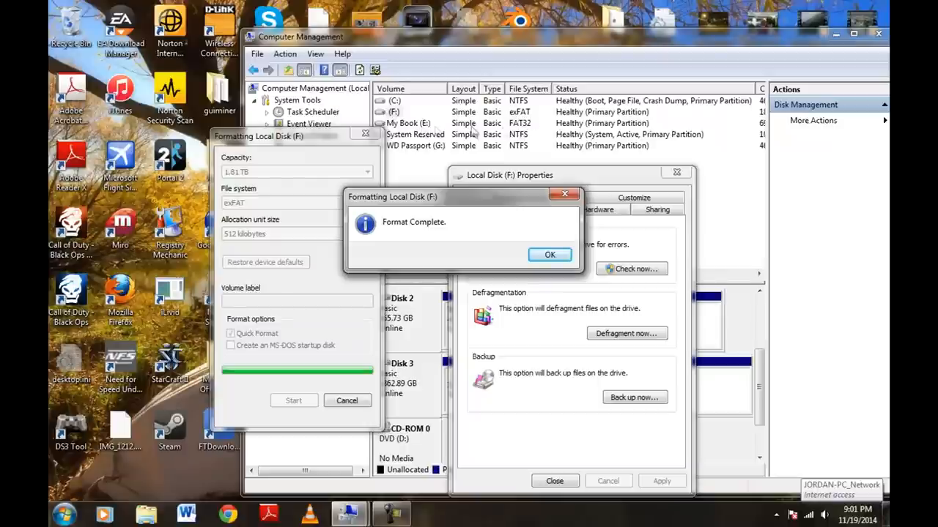
mouse_move(520, 131)
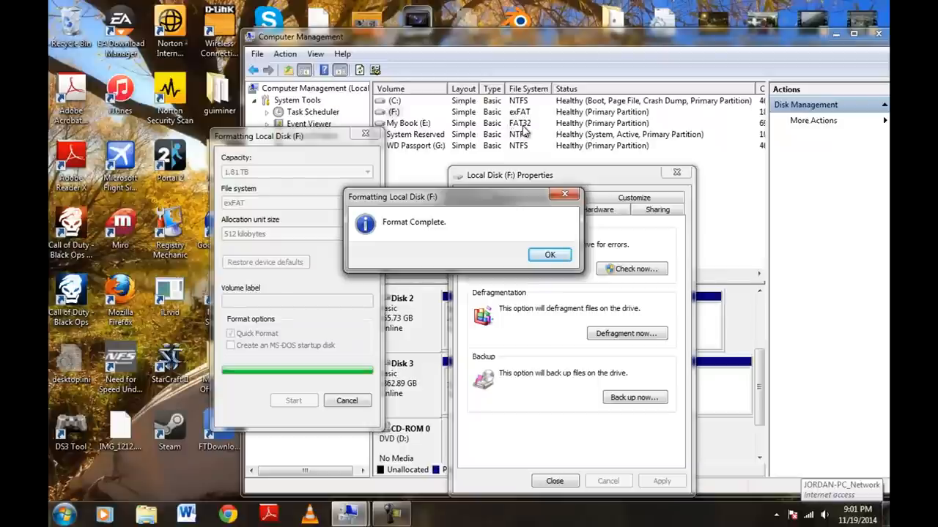
mouse_move(315, 164)
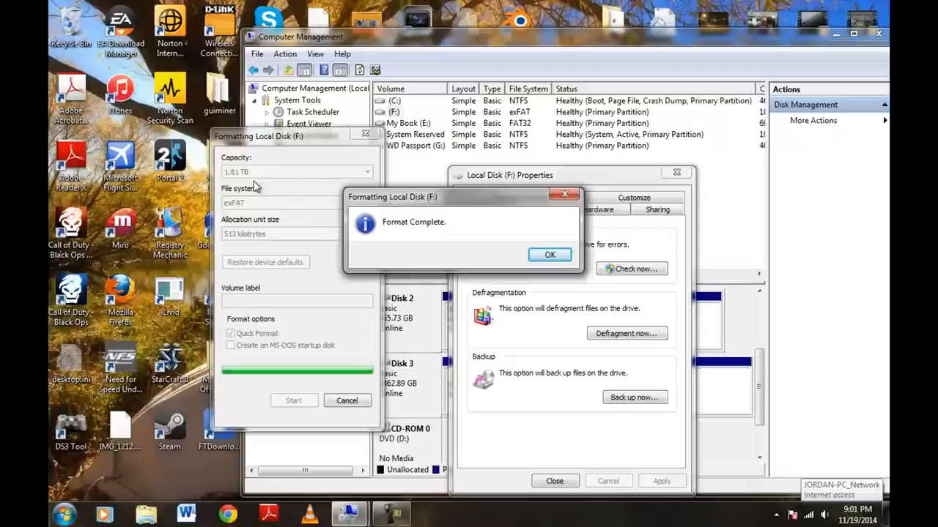
mouse_move(256, 188)
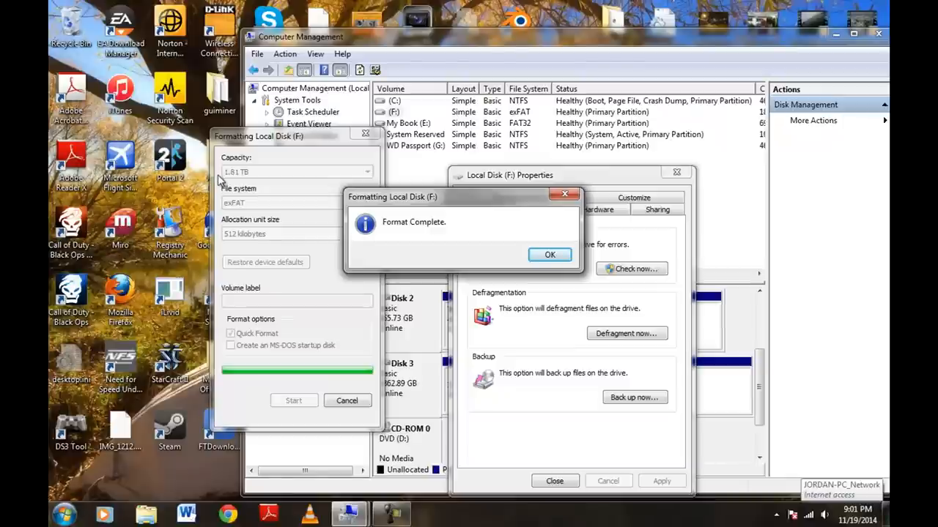
mouse_move(217, 208)
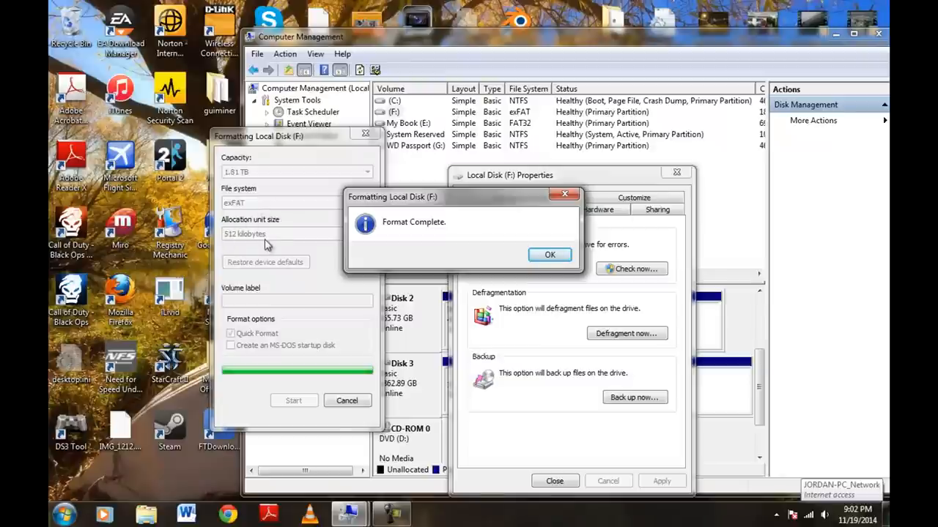
mouse_move(302, 410)
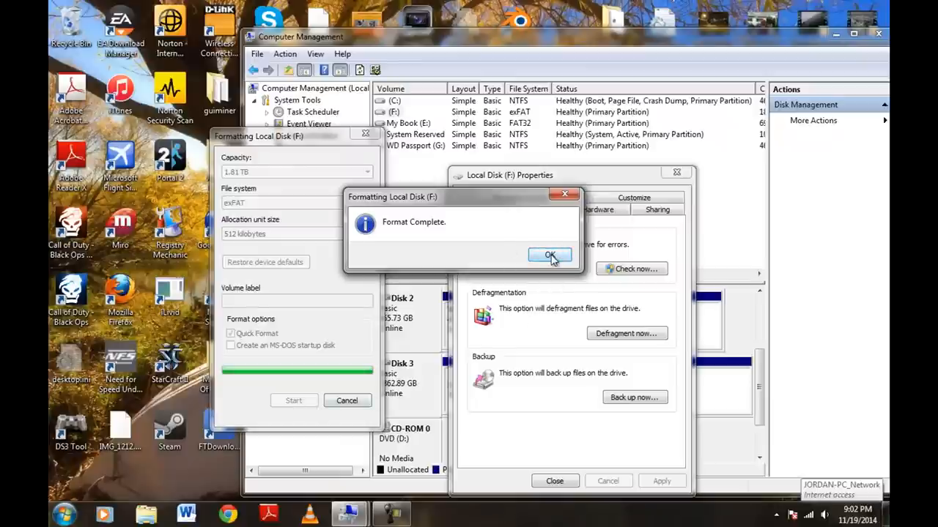
click(550, 255)
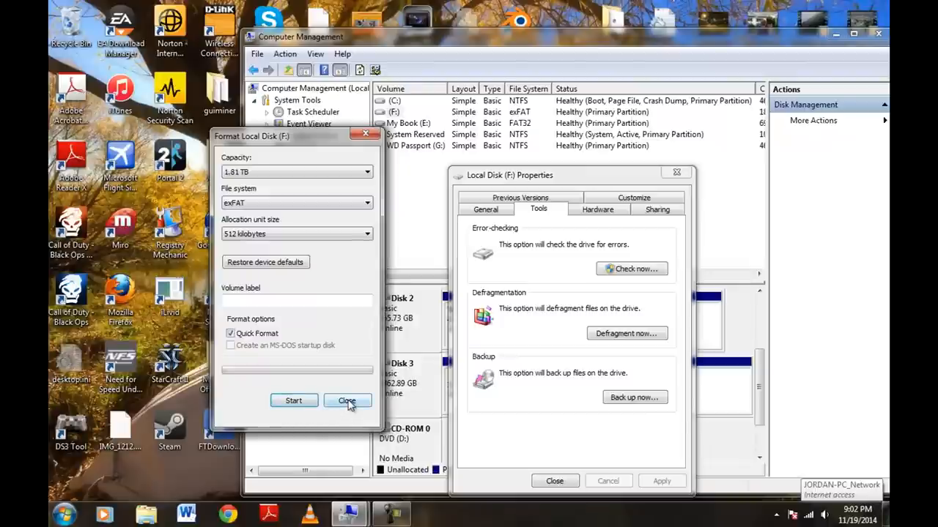
Step: Close the Format dialog and the Local Disk (F:) Properties window
click(346, 402)
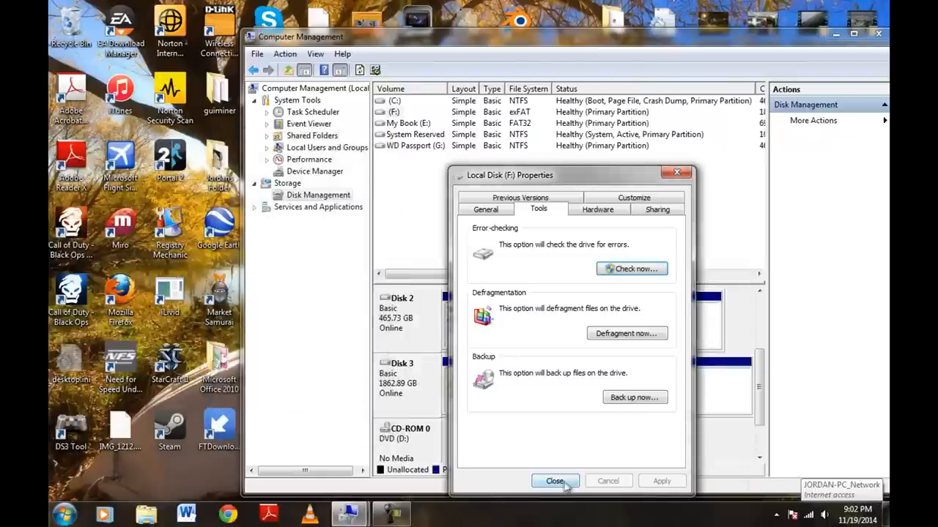
click(554, 480)
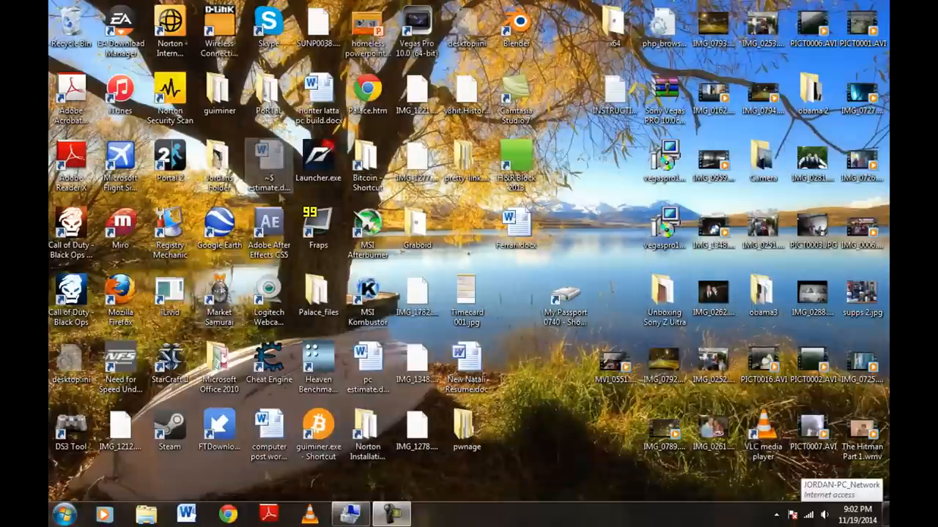
Step: Show Computer listing Local Disk (F:) with 1.81 TB free of 1.81 TB
click(64, 516)
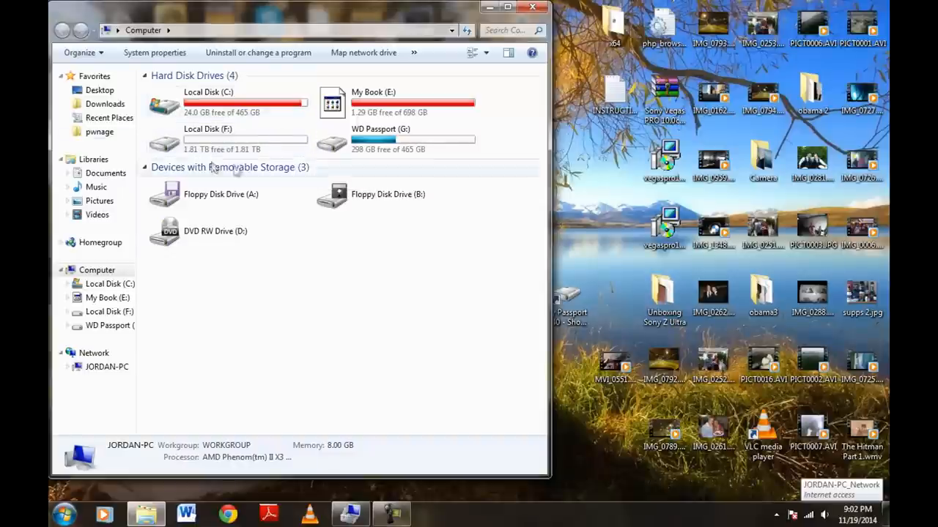
mouse_move(264, 145)
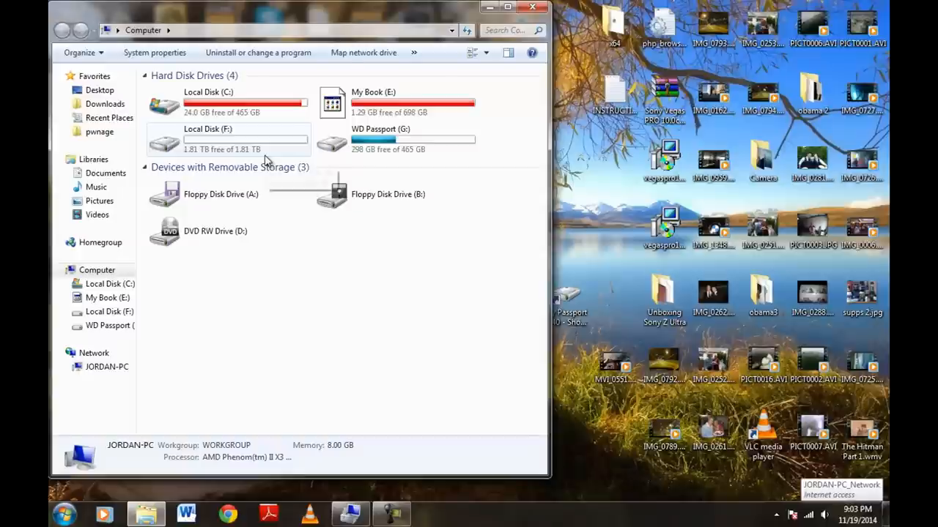
mouse_move(264, 153)
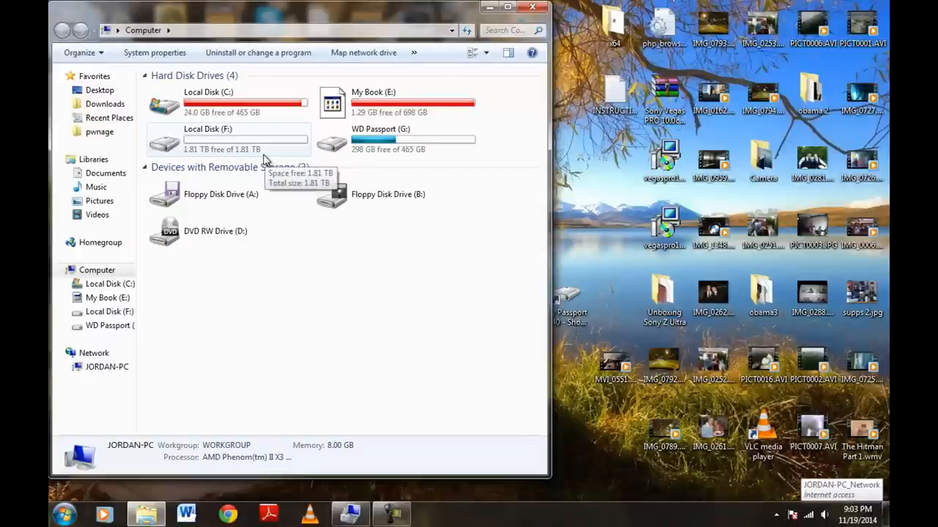